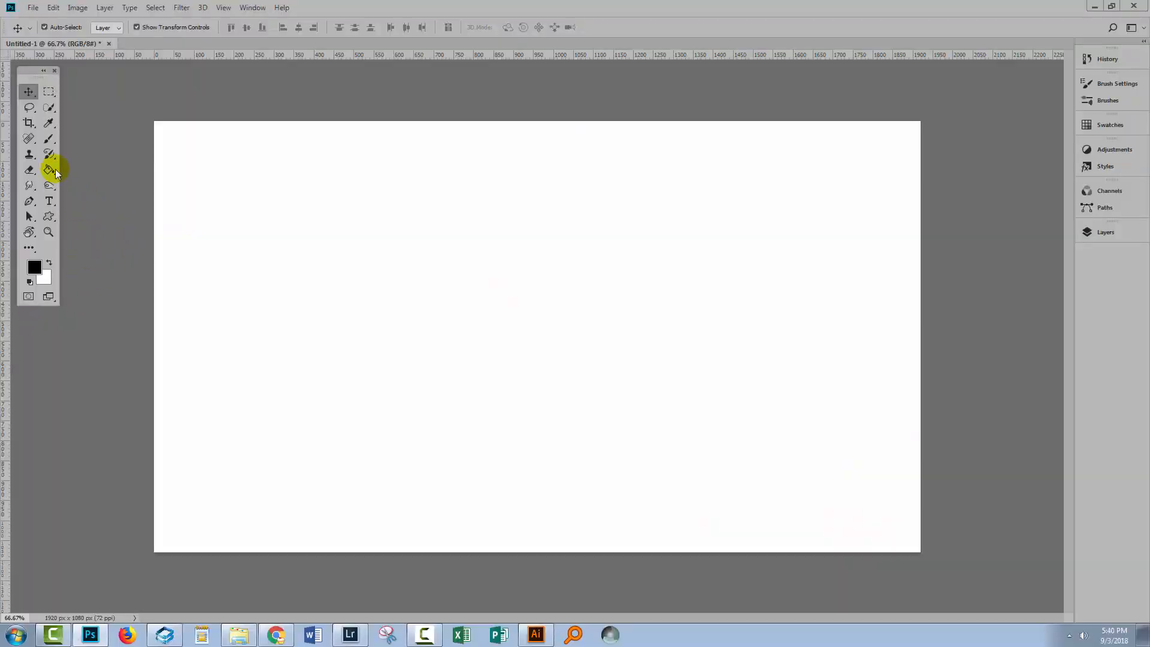
# - Pick the custom V-shaped brush and stamp black V marks across the white canvas
pyautogui.click(30, 139)
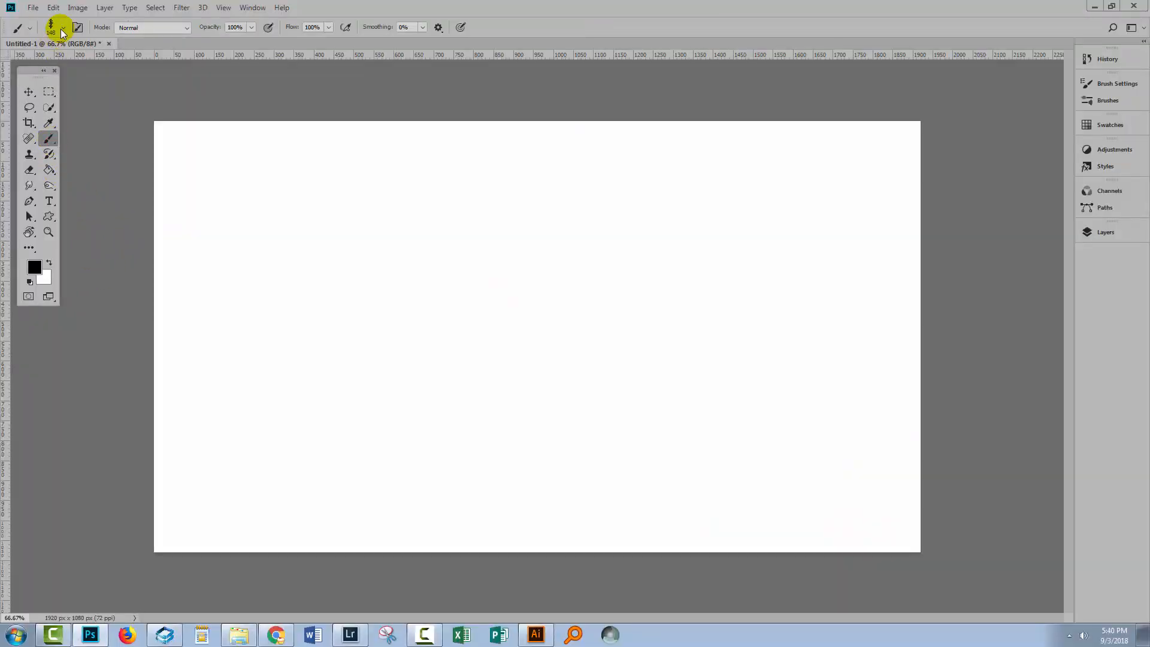
pyautogui.click(61, 27)
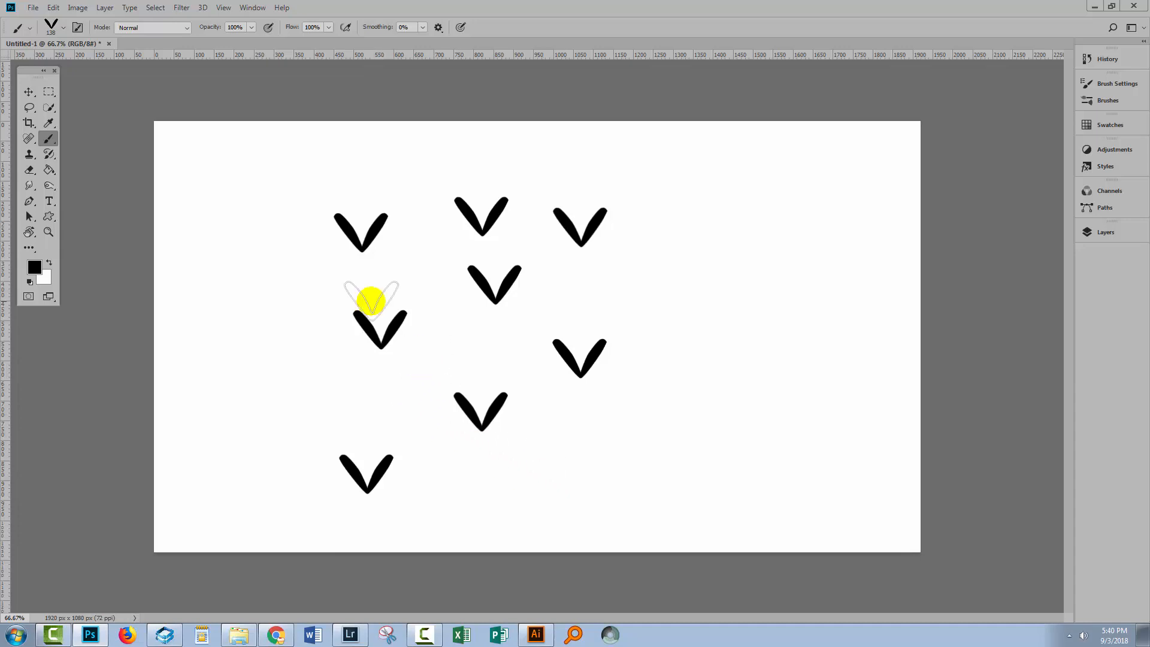
# - Bring up Edit > Presets > Preset Manager with Brushes as the preset type
pyautogui.click(53, 7)
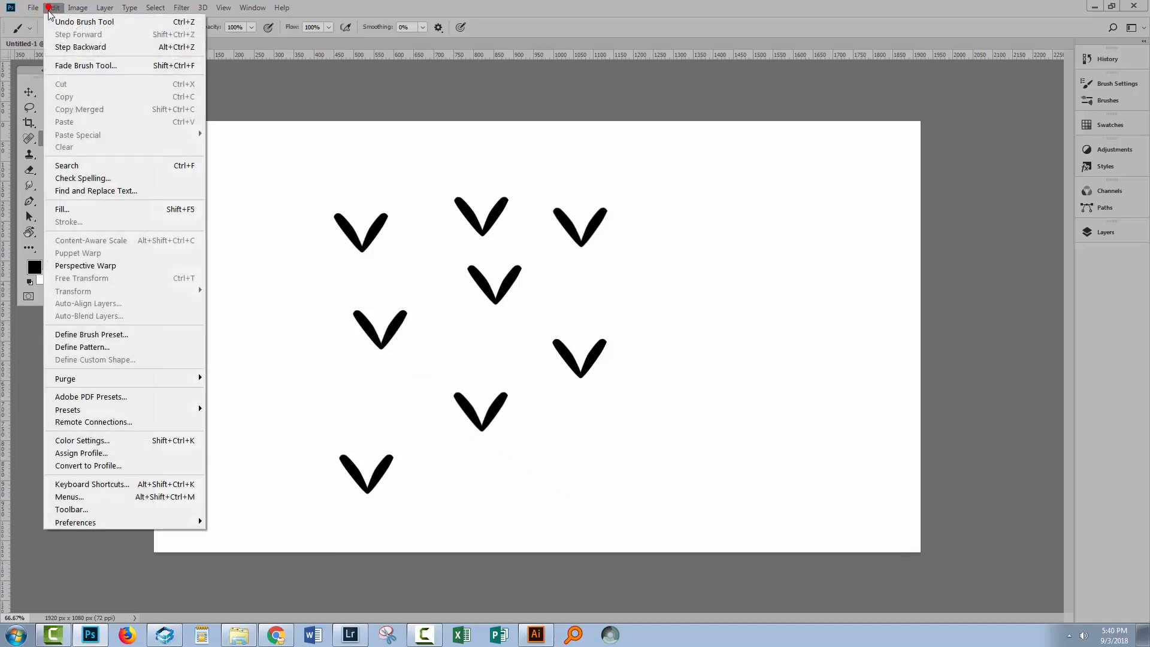
pyautogui.moveTo(67, 410)
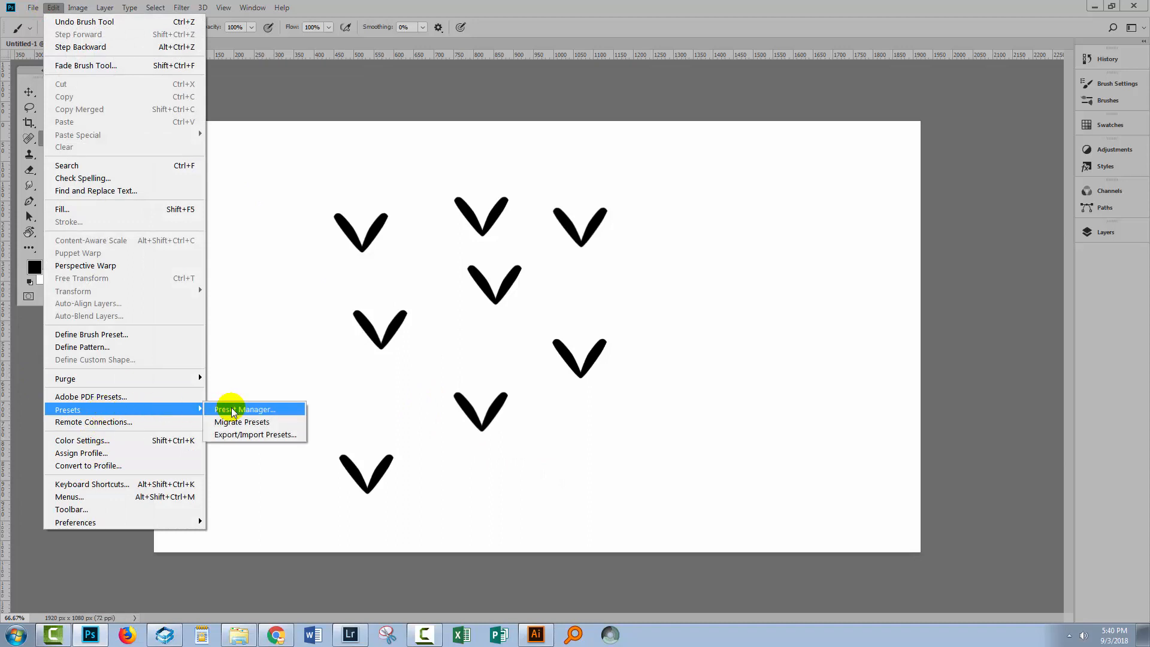
pyautogui.moveTo(245, 408)
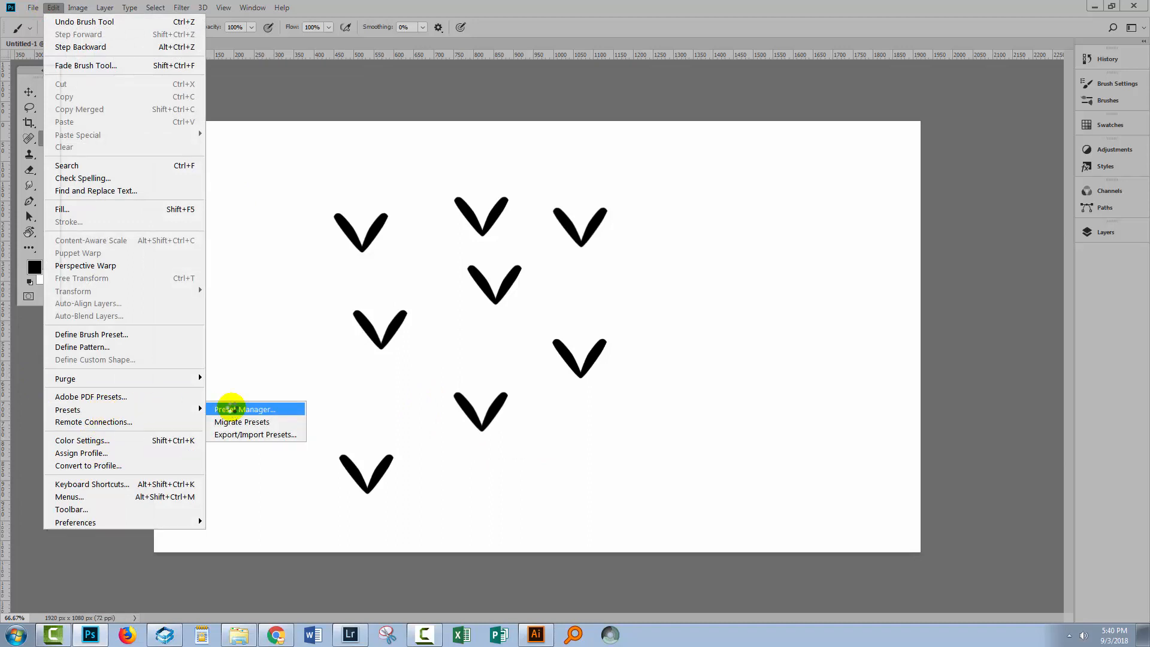
pyautogui.click(245, 410)
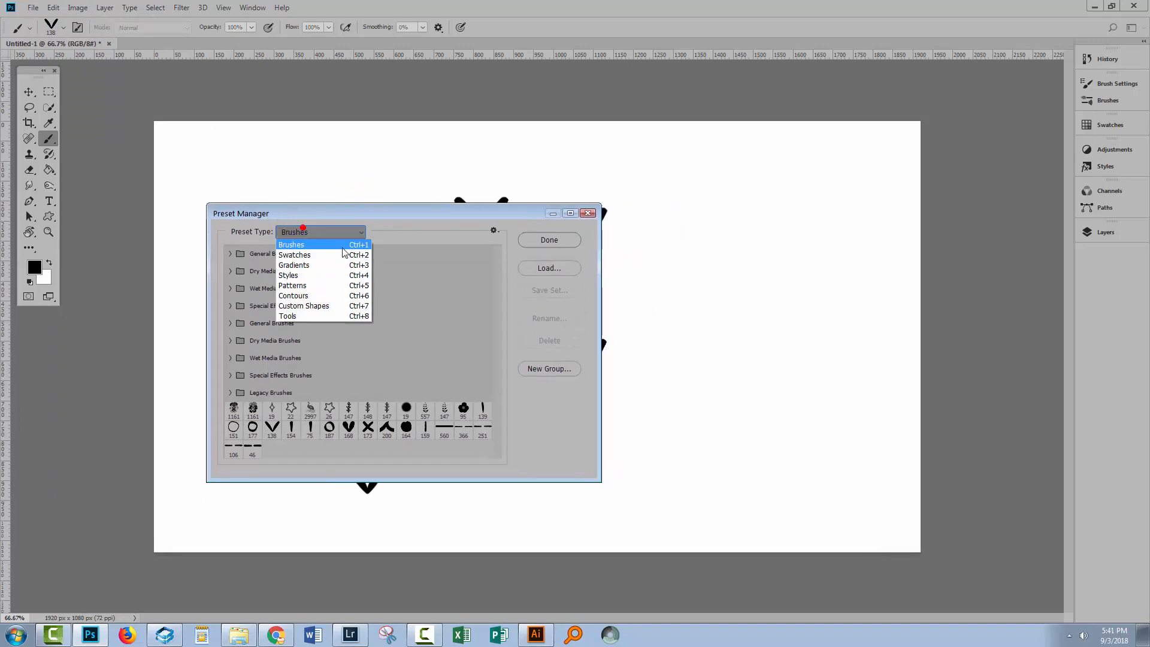
pyautogui.moveTo(308, 305)
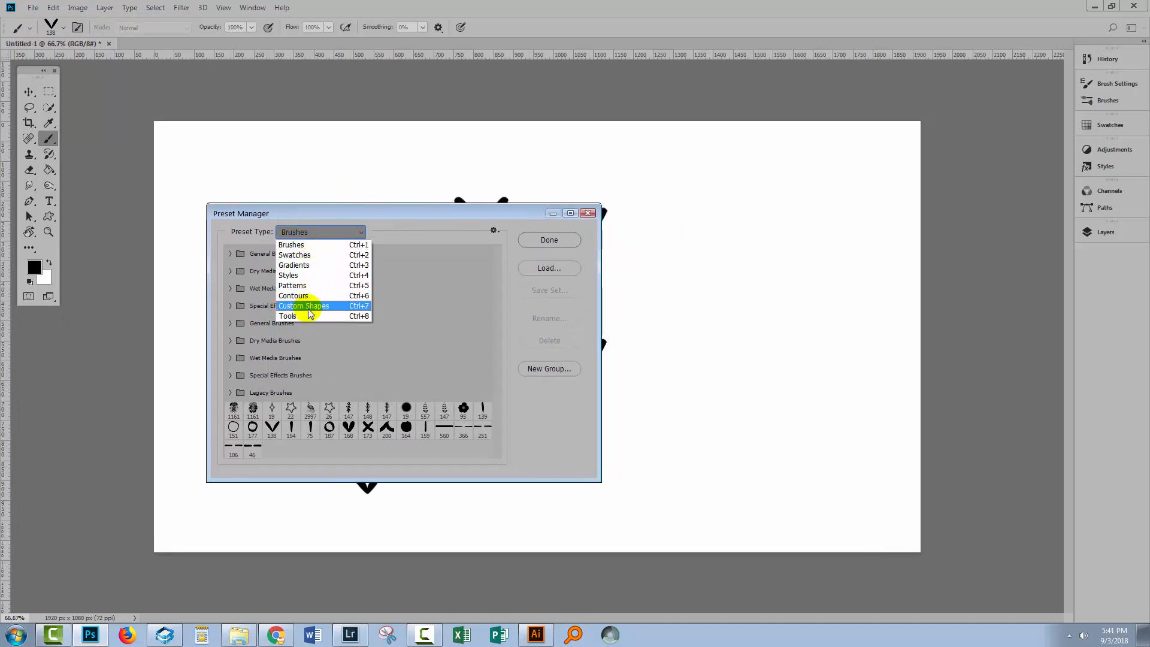
pyautogui.moveTo(301, 308)
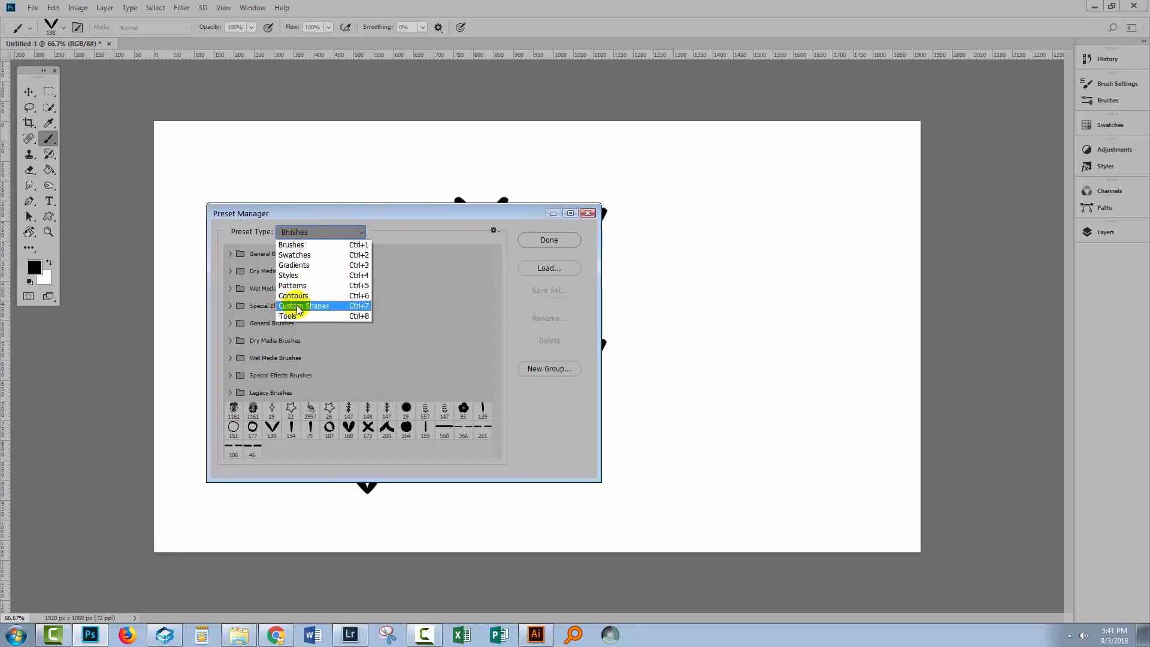
pyautogui.moveTo(292, 286)
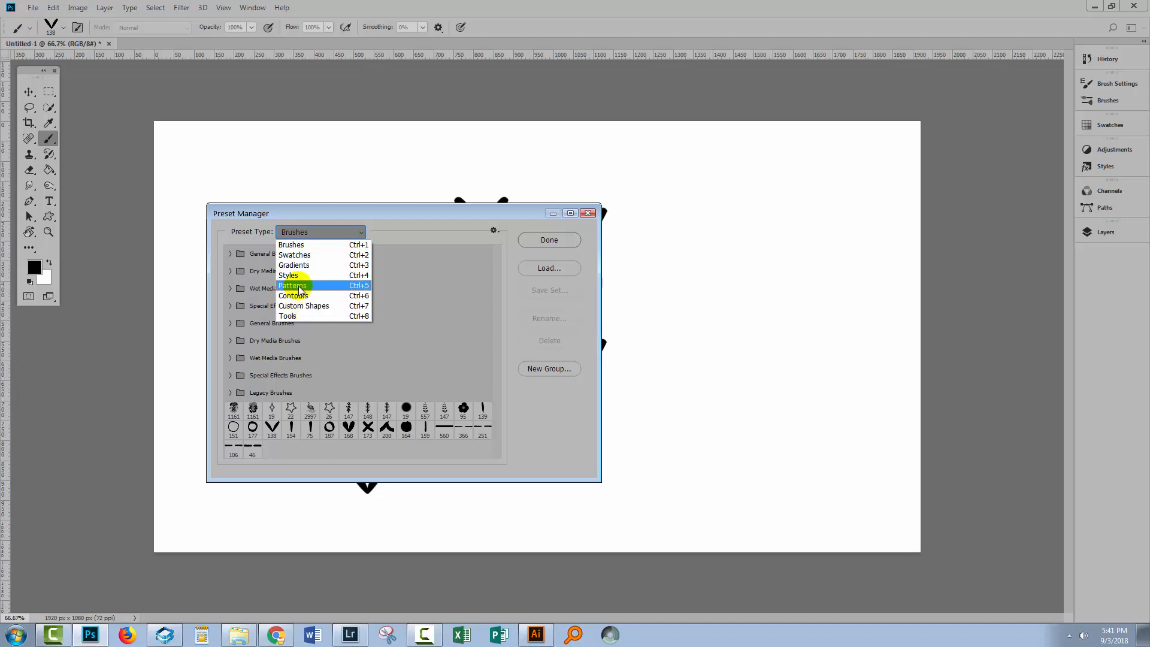
pyautogui.moveTo(308, 264)
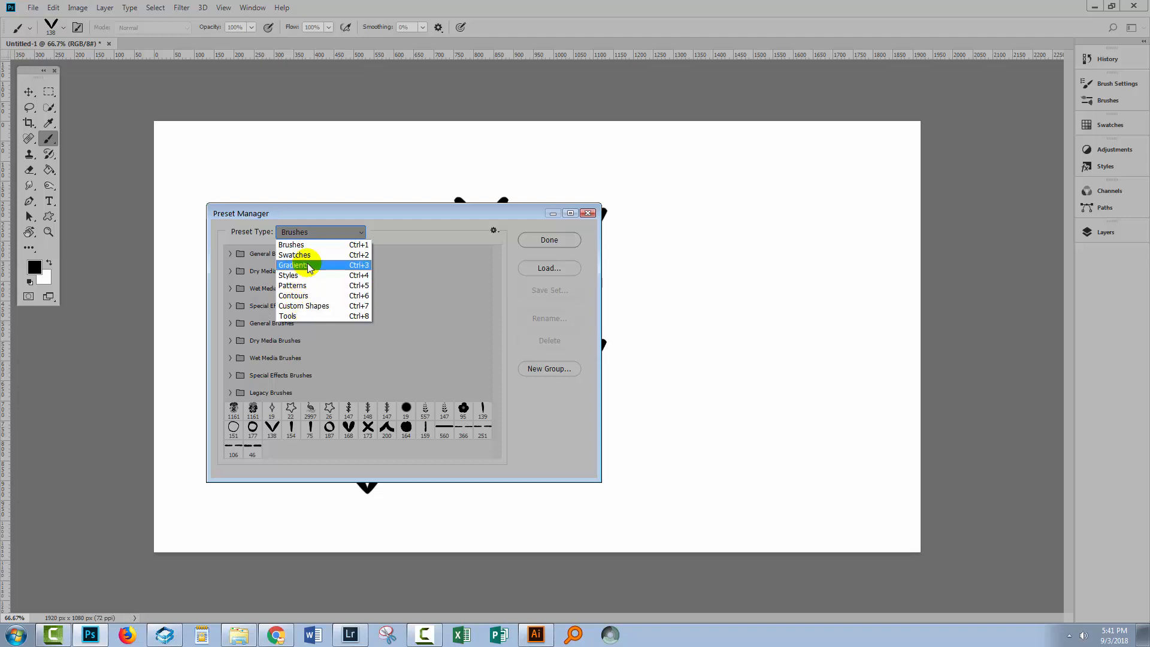
pyautogui.moveTo(321, 265)
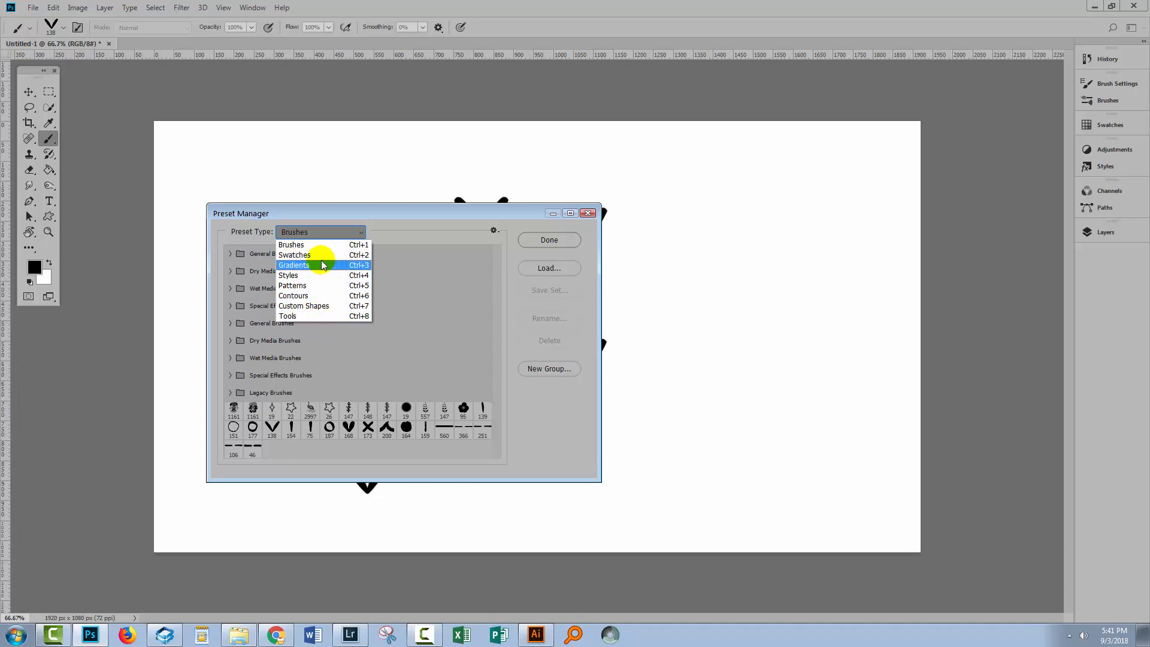
pyautogui.moveTo(297, 315)
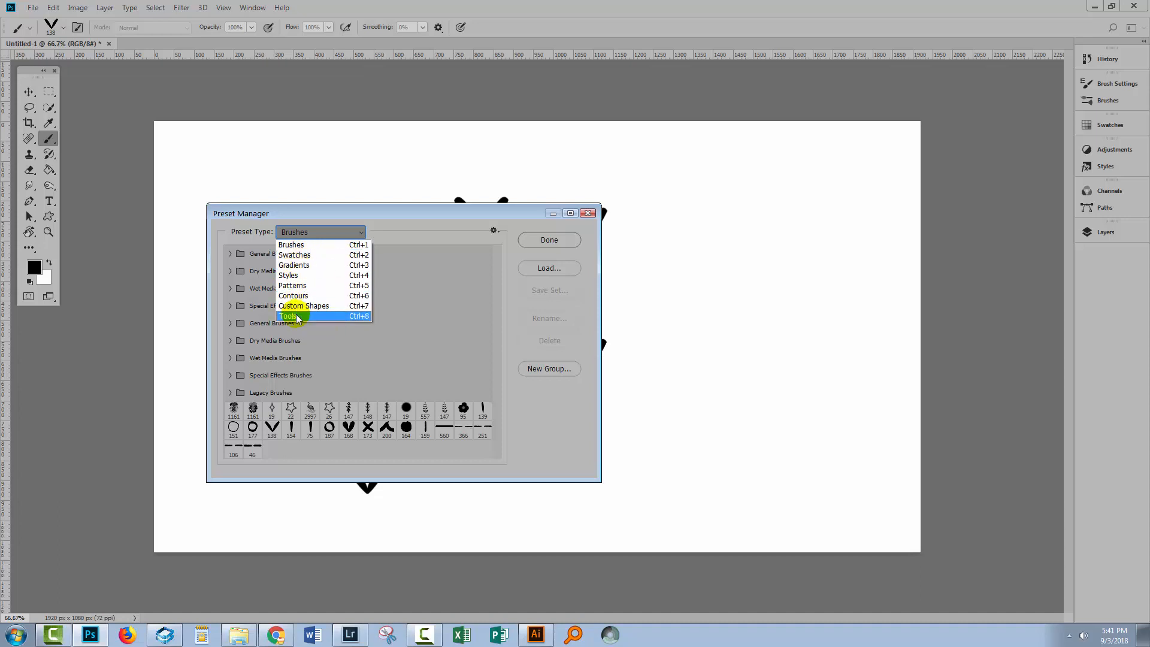
pyautogui.moveTo(292, 244)
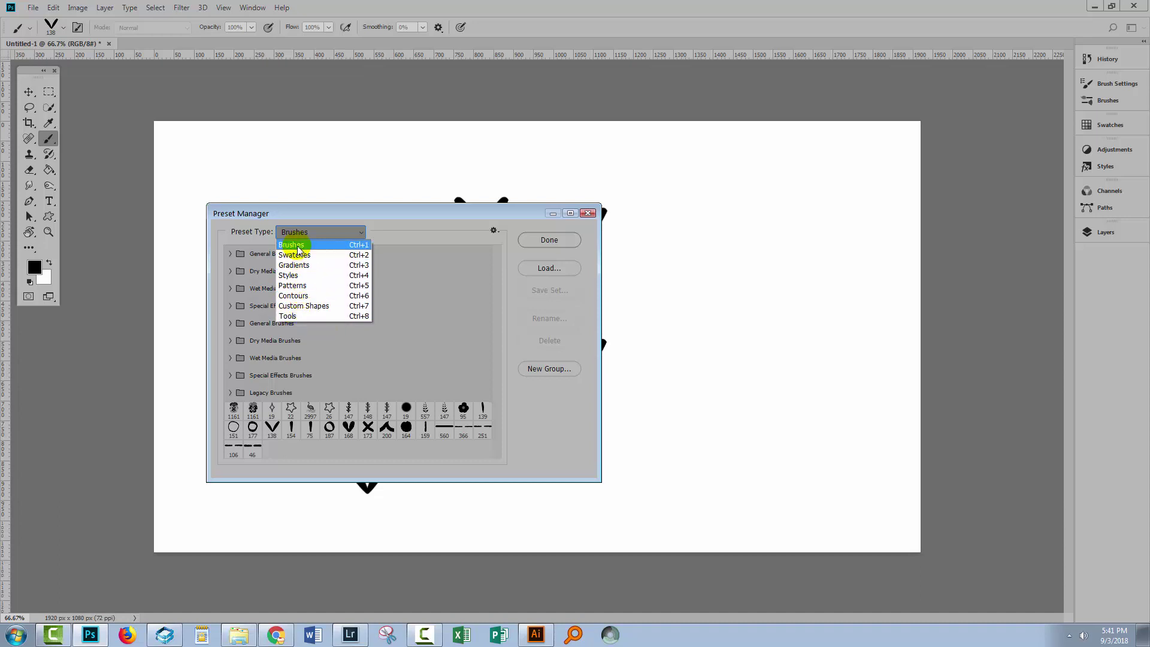
pyautogui.click(294, 245)
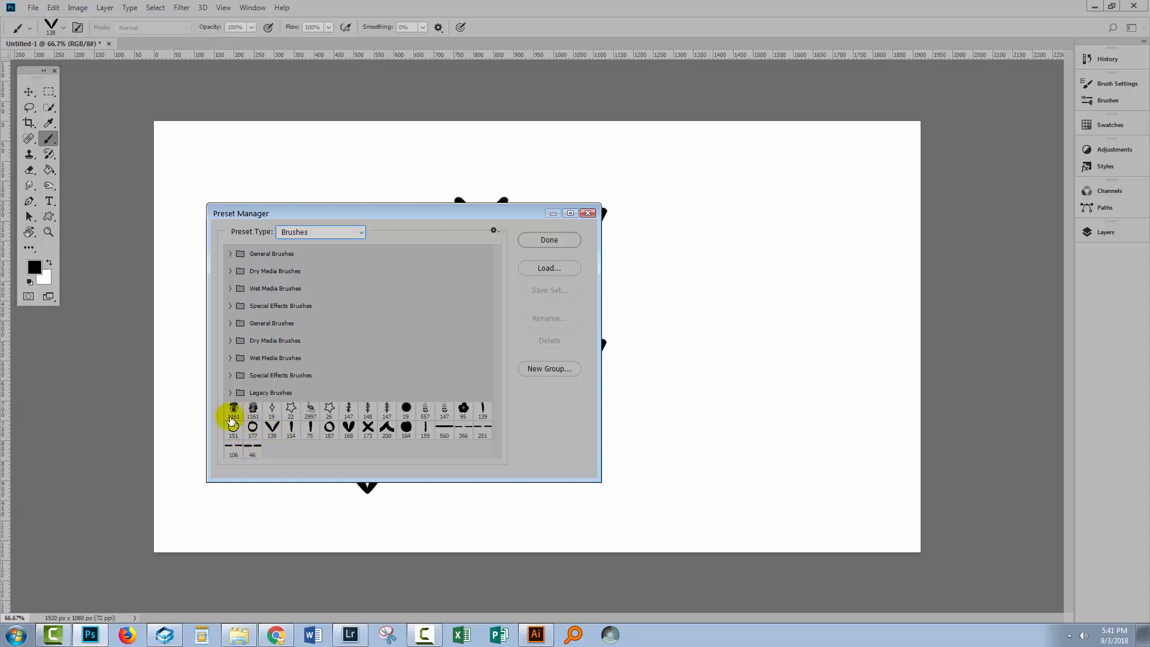
# - Select all the loose ungrouped custom brush tips in the Preset Manager
pyautogui.click(234, 408)
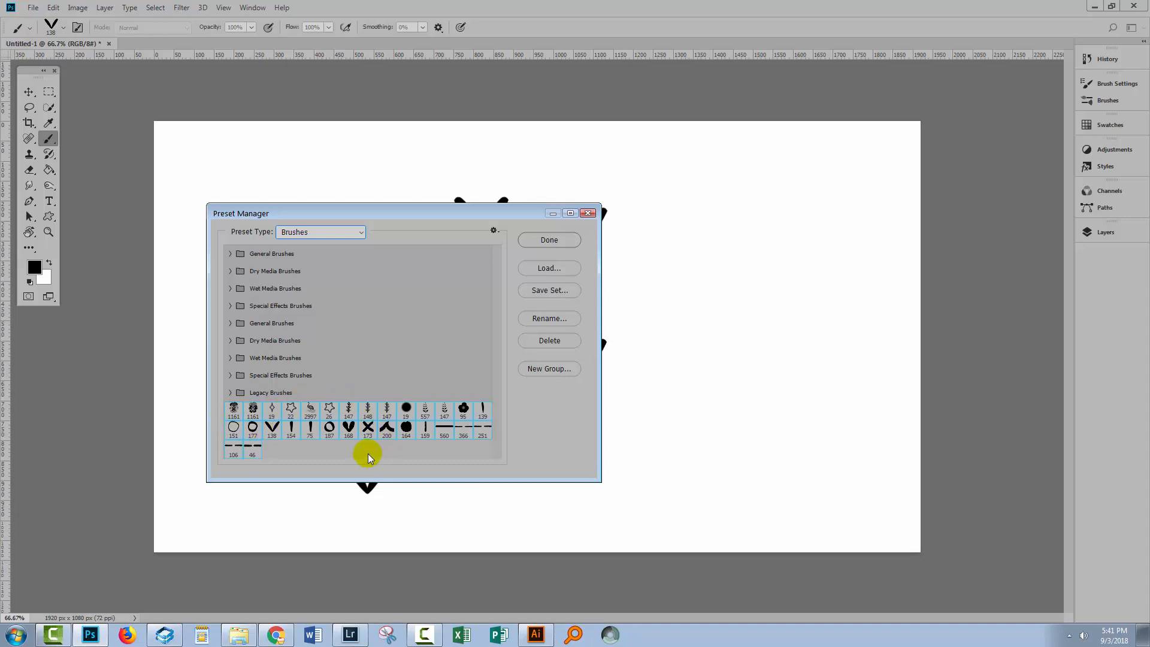
pyautogui.moveTo(352, 451)
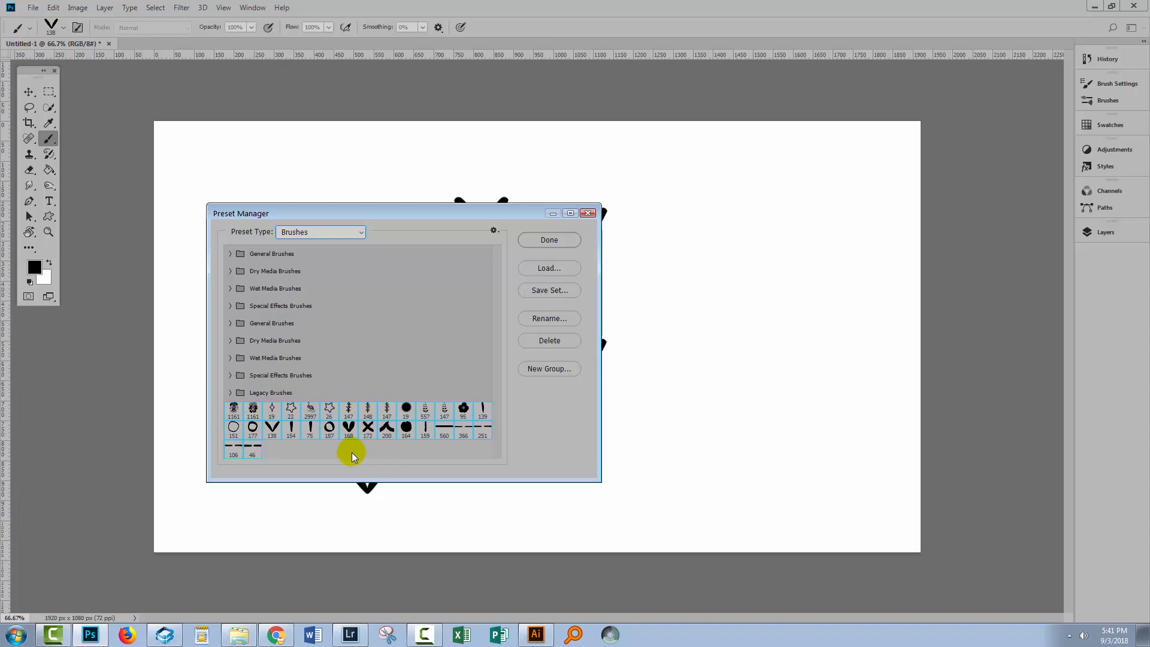
pyautogui.moveTo(310, 410)
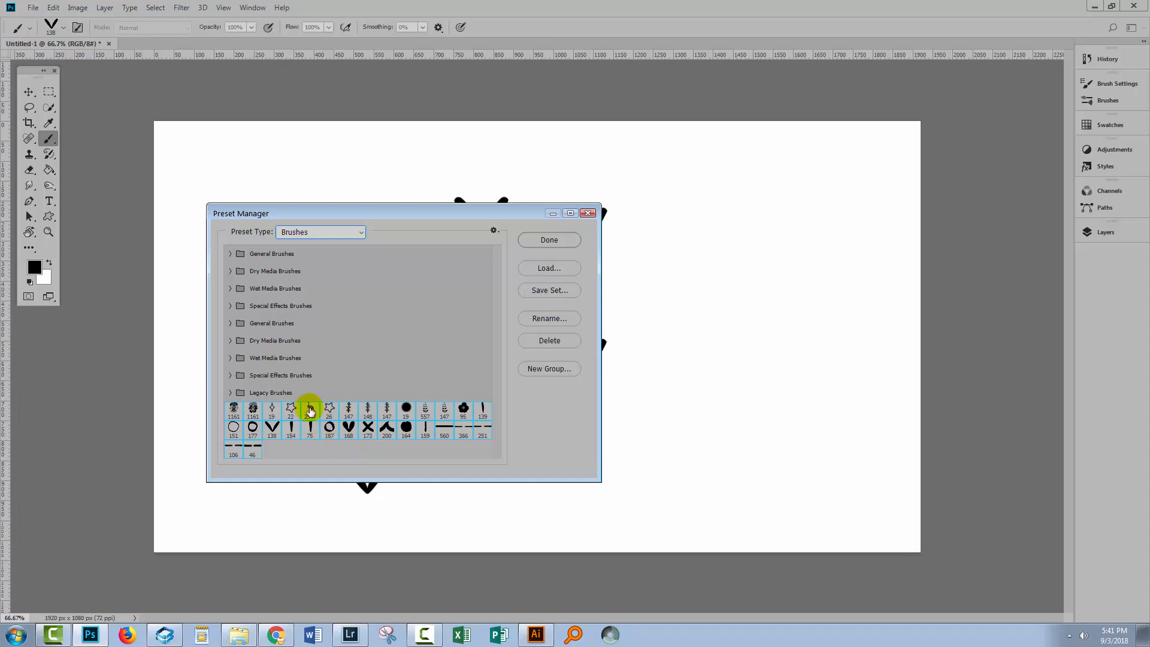
pyautogui.click(290, 408)
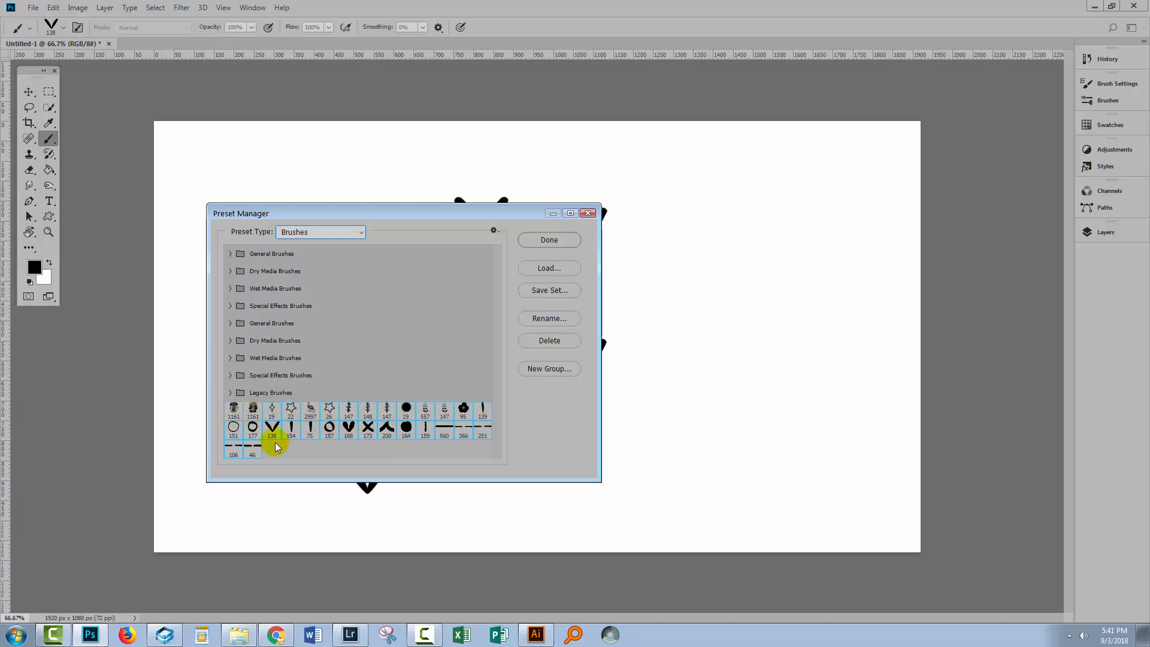
pyautogui.moveTo(543, 290)
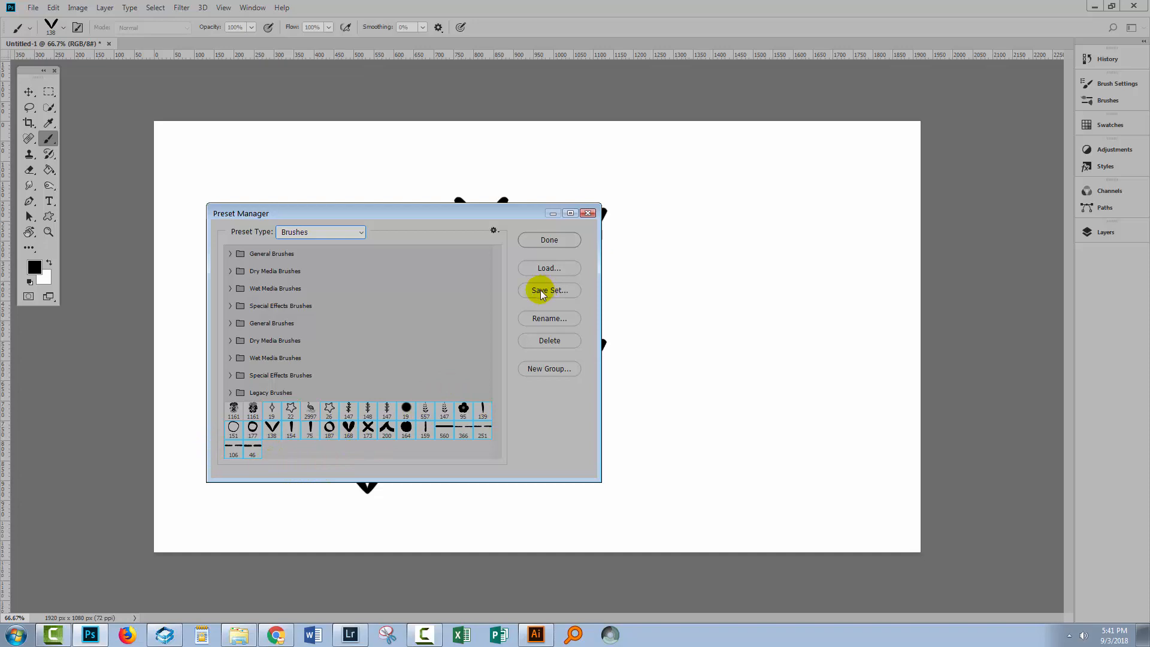
# - Save the selected brushes as a new brush set file named 'Helens Sep2018'
pyautogui.click(548, 290)
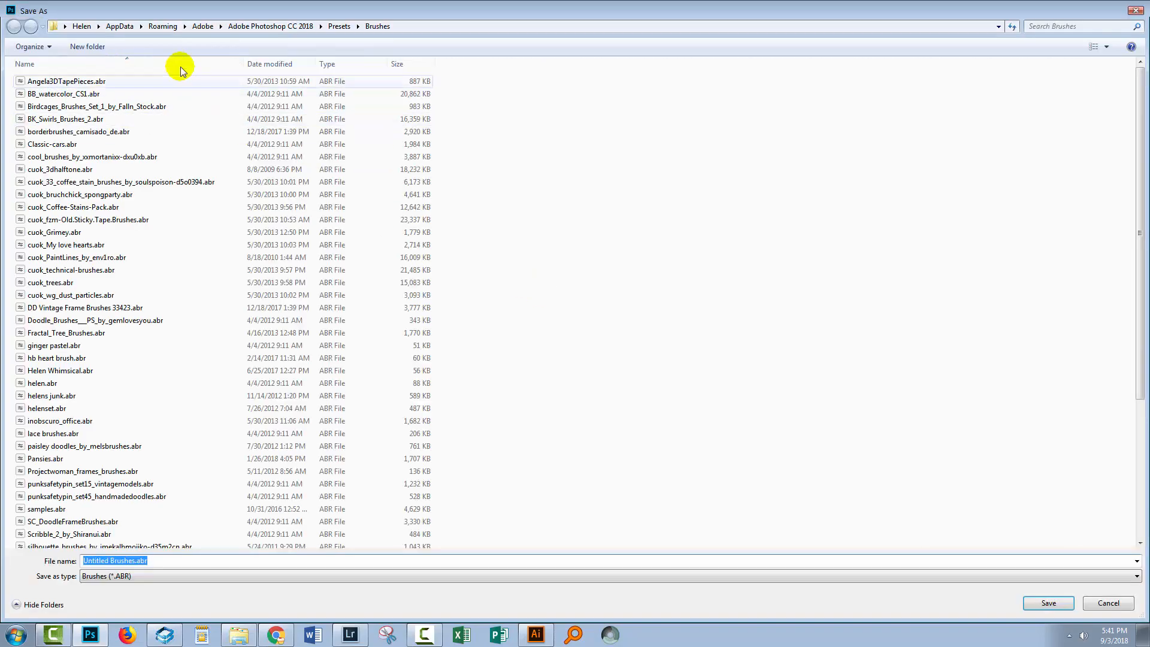
pyautogui.moveTo(338, 26)
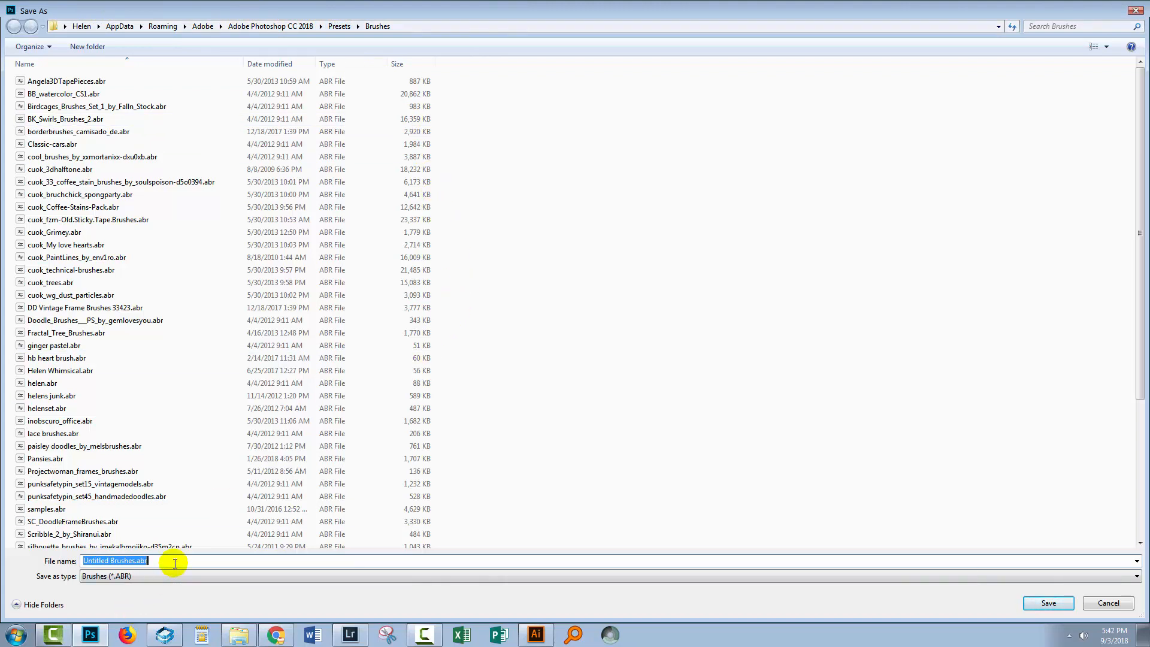
pyautogui.write('Helens')
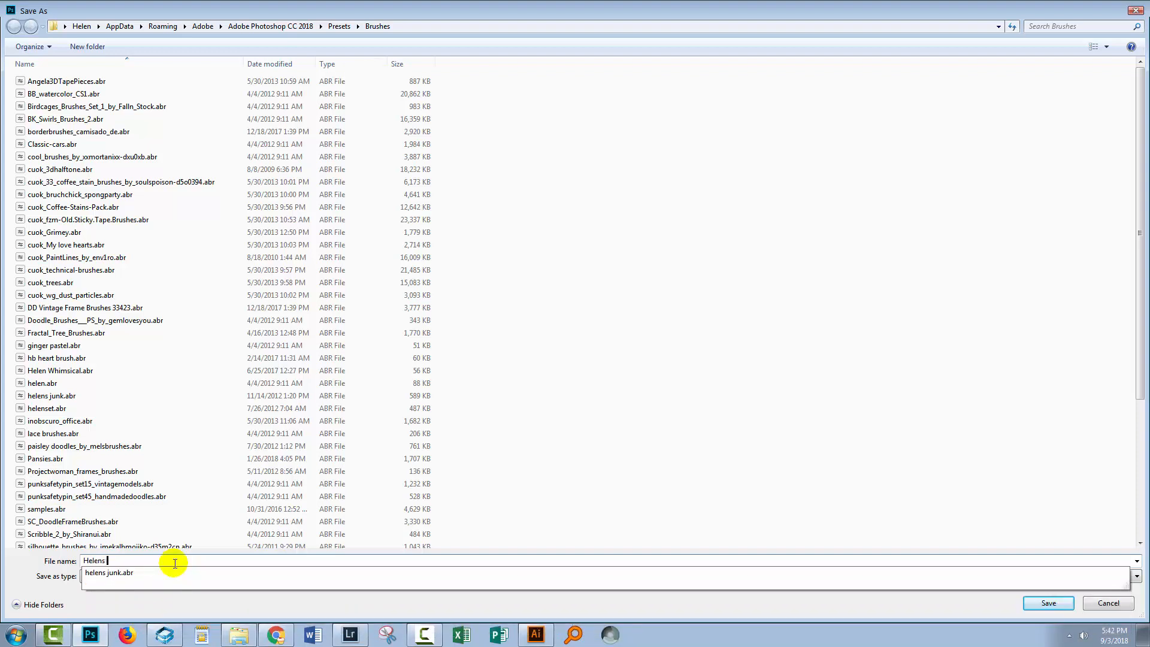
pyautogui.write('Sep')
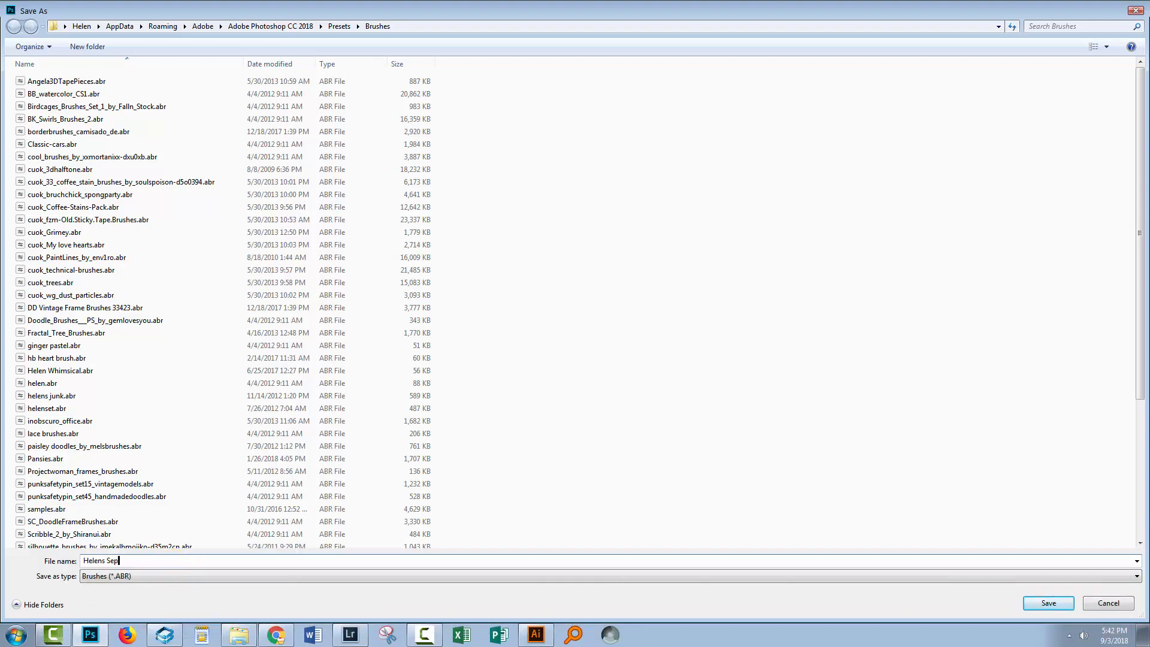
pyautogui.write('2018')
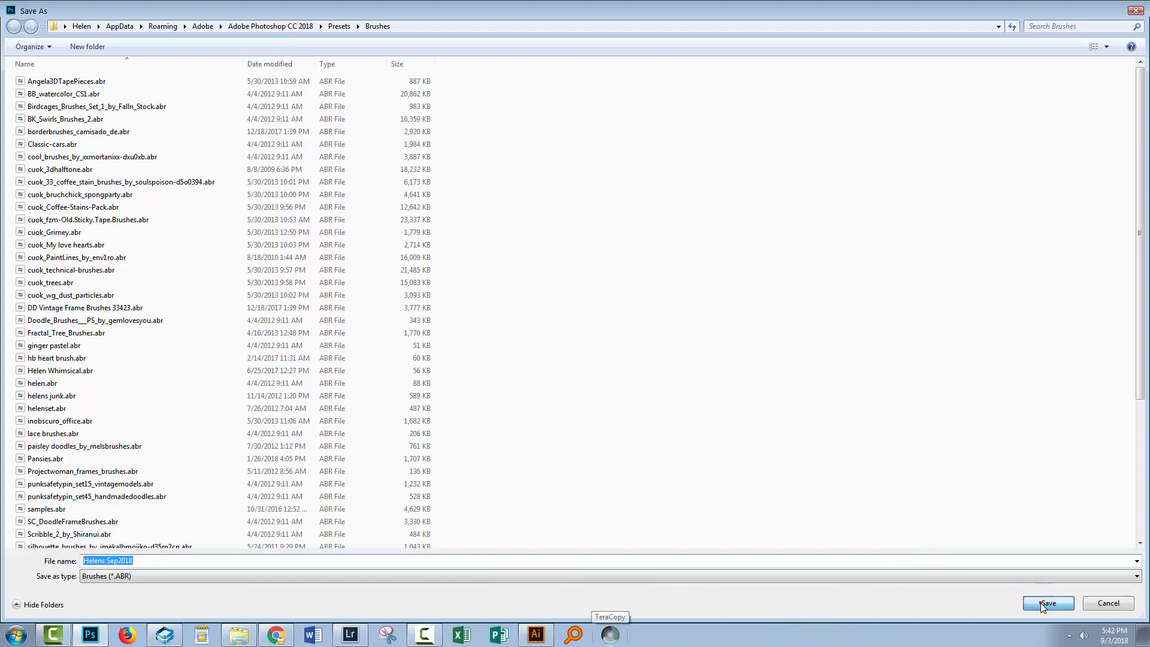
pyautogui.click(1047, 603)
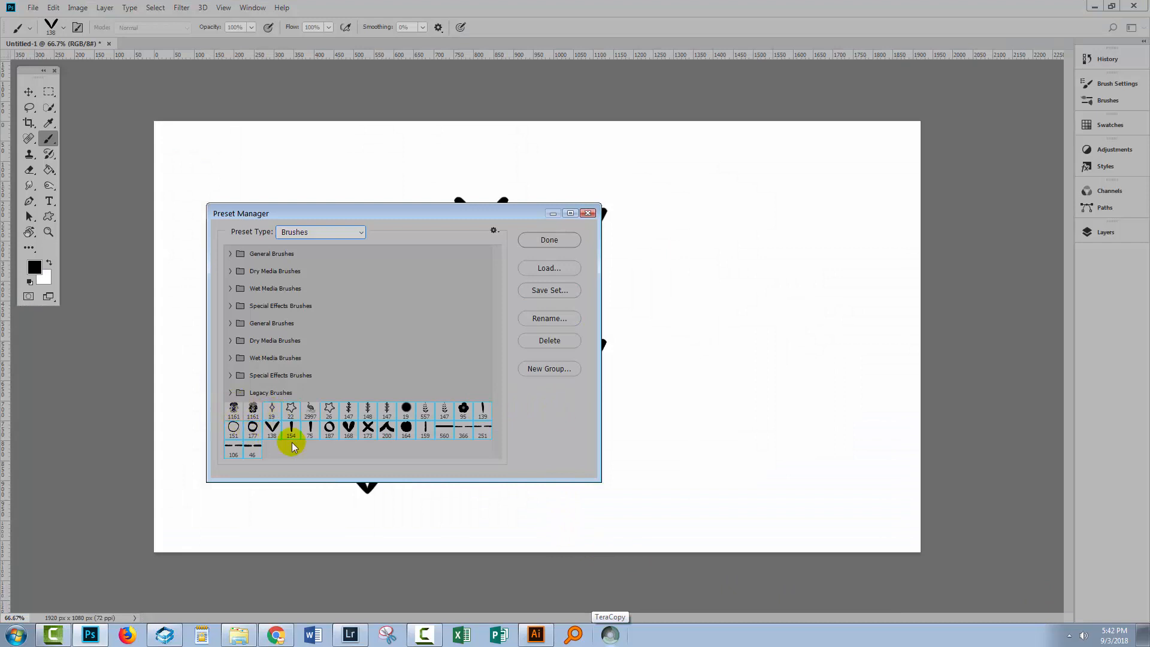
pyautogui.moveTo(498, 306)
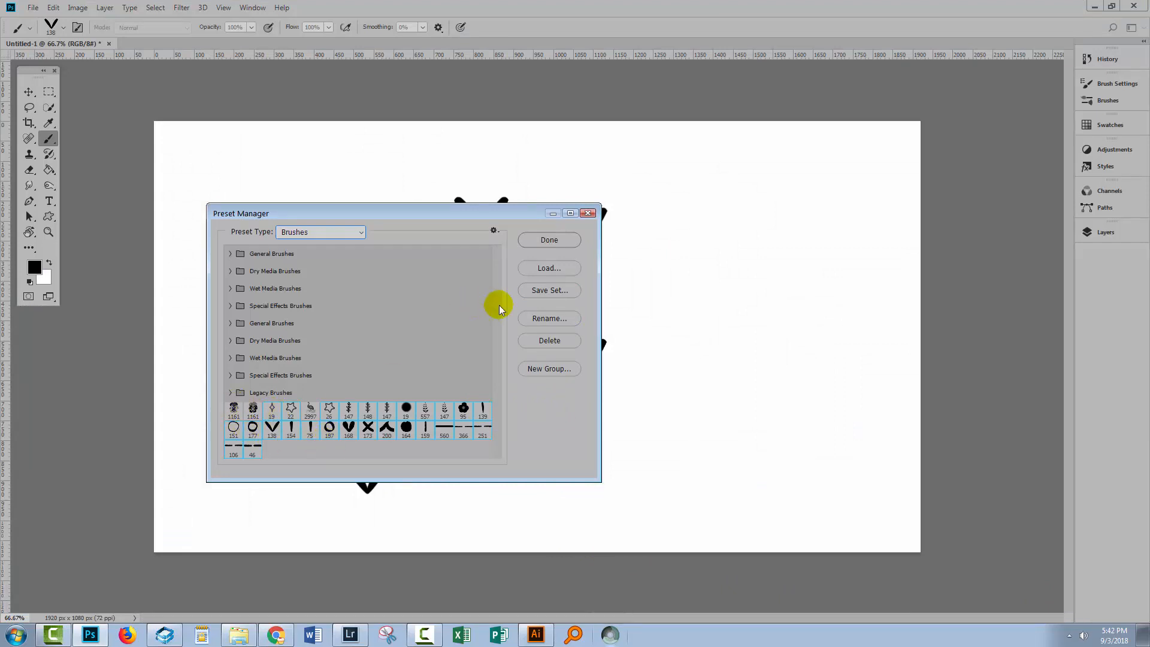
# - Delete the saved brushes from the presets, close Preset Manager and view the remaining brush presets
pyautogui.click(548, 340)
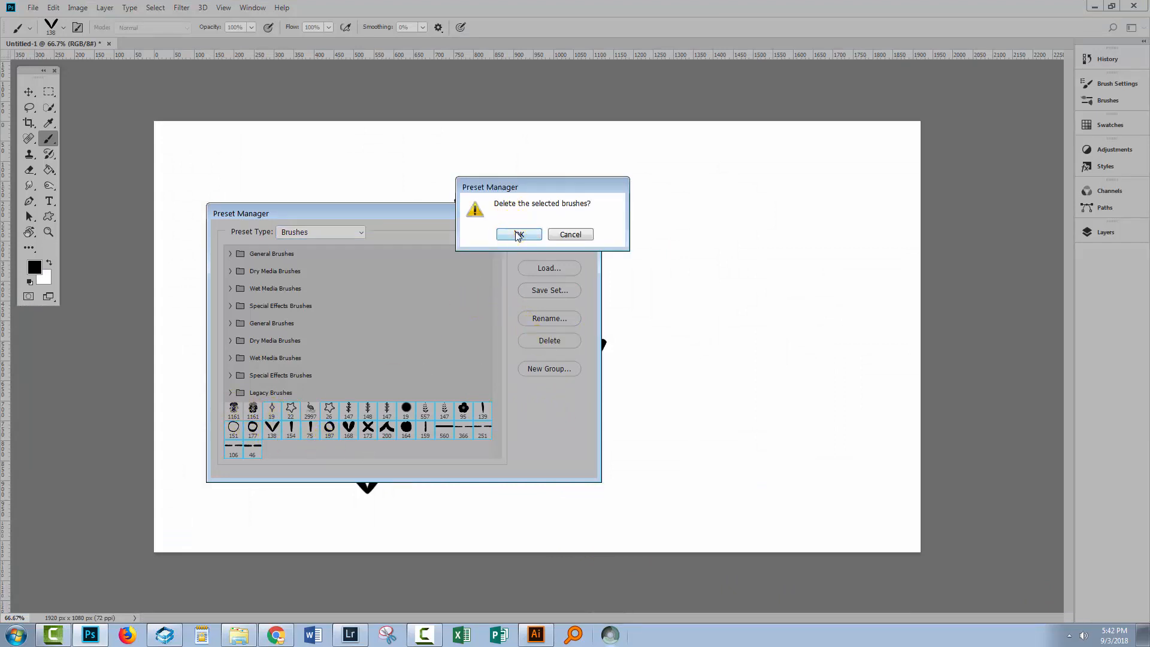
pyautogui.click(518, 234)
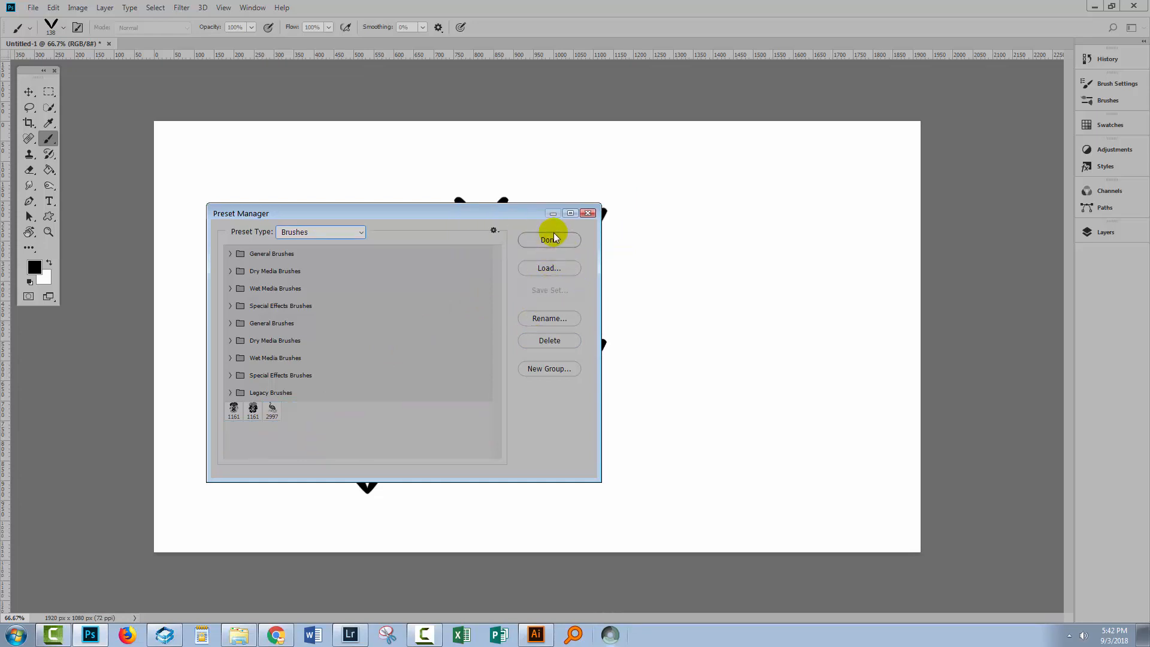
pyautogui.click(549, 240)
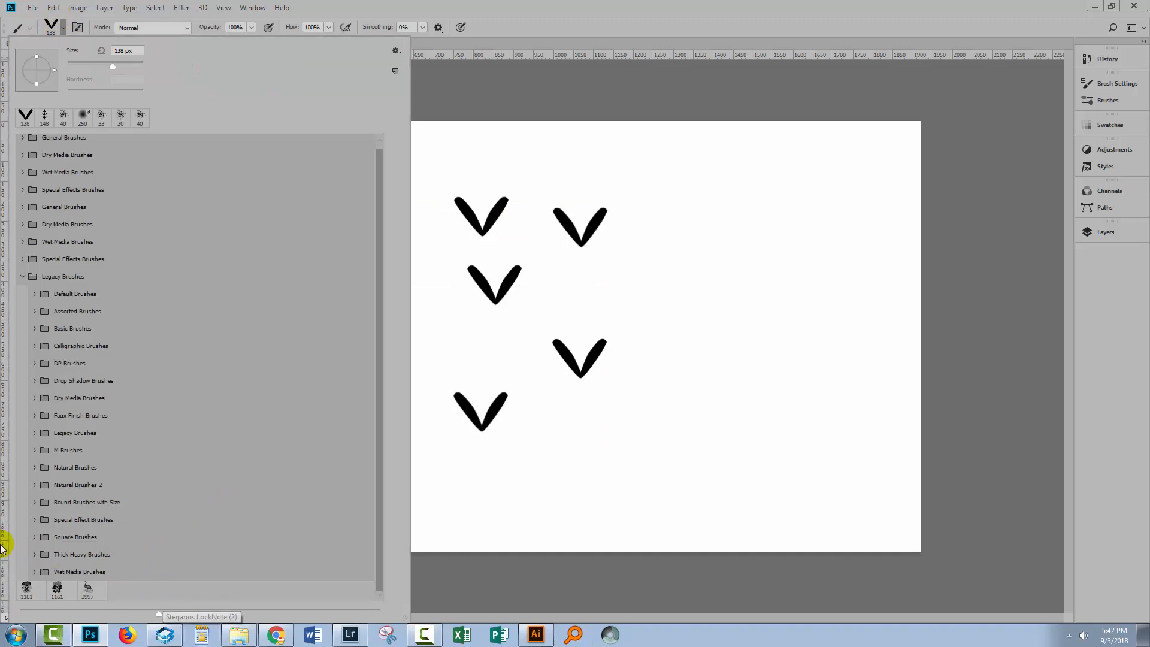
pyautogui.moveTo(473, 28)
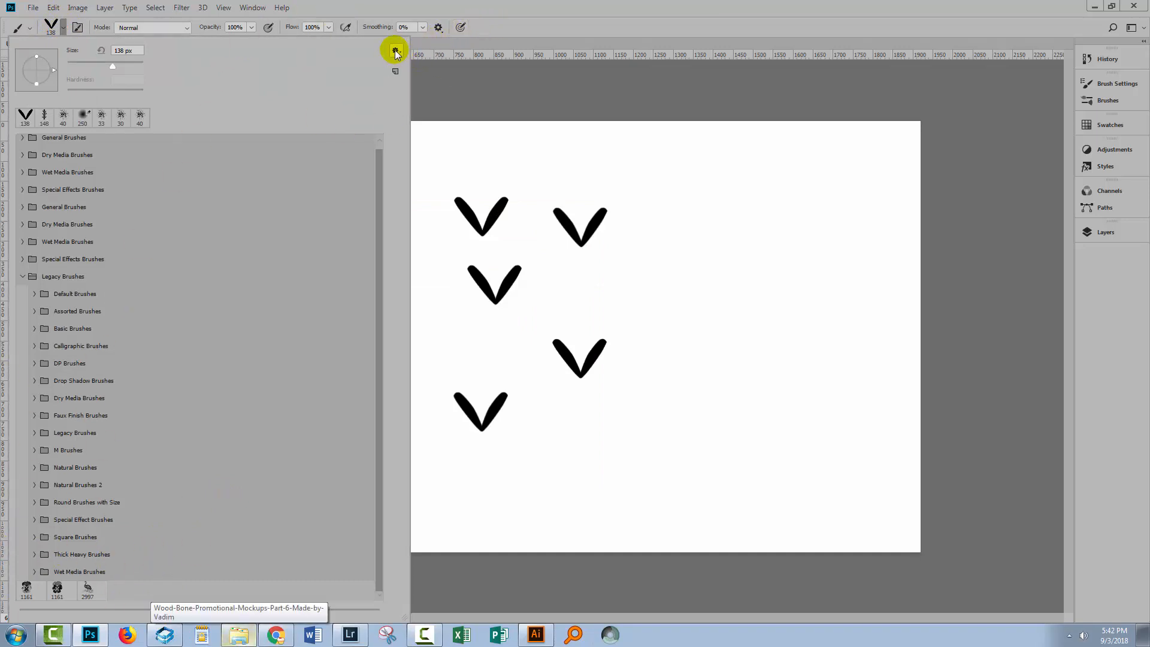
pyautogui.click(394, 51)
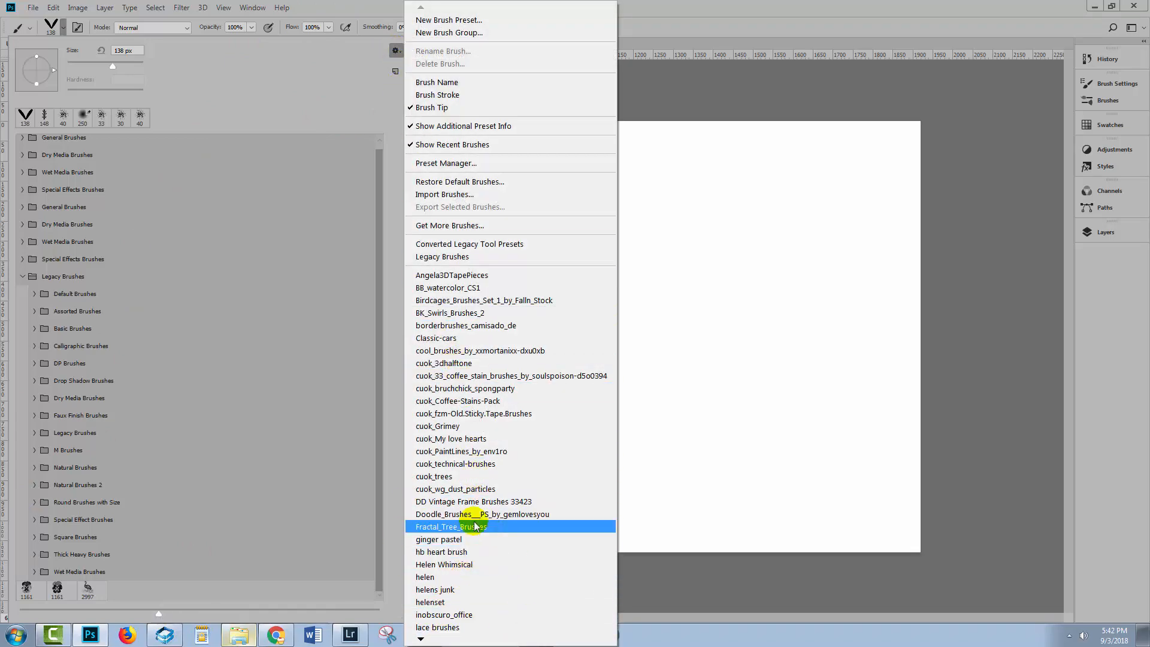
pyautogui.moveTo(423, 633)
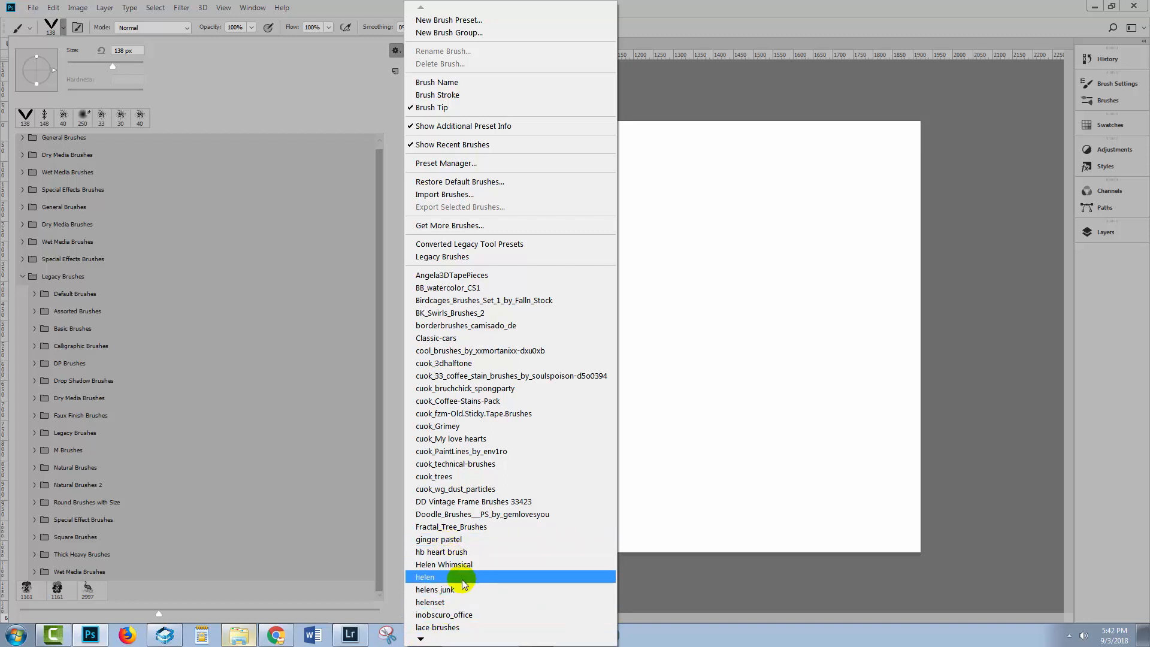
pyautogui.moveTo(488, 582)
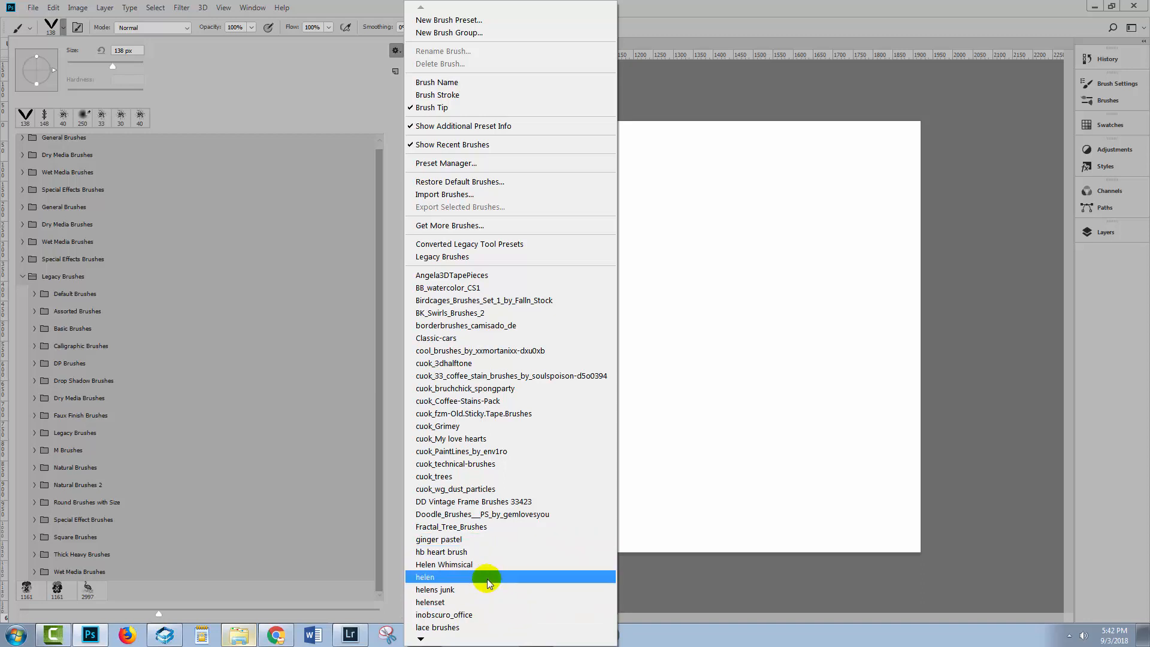
pyautogui.click(424, 576)
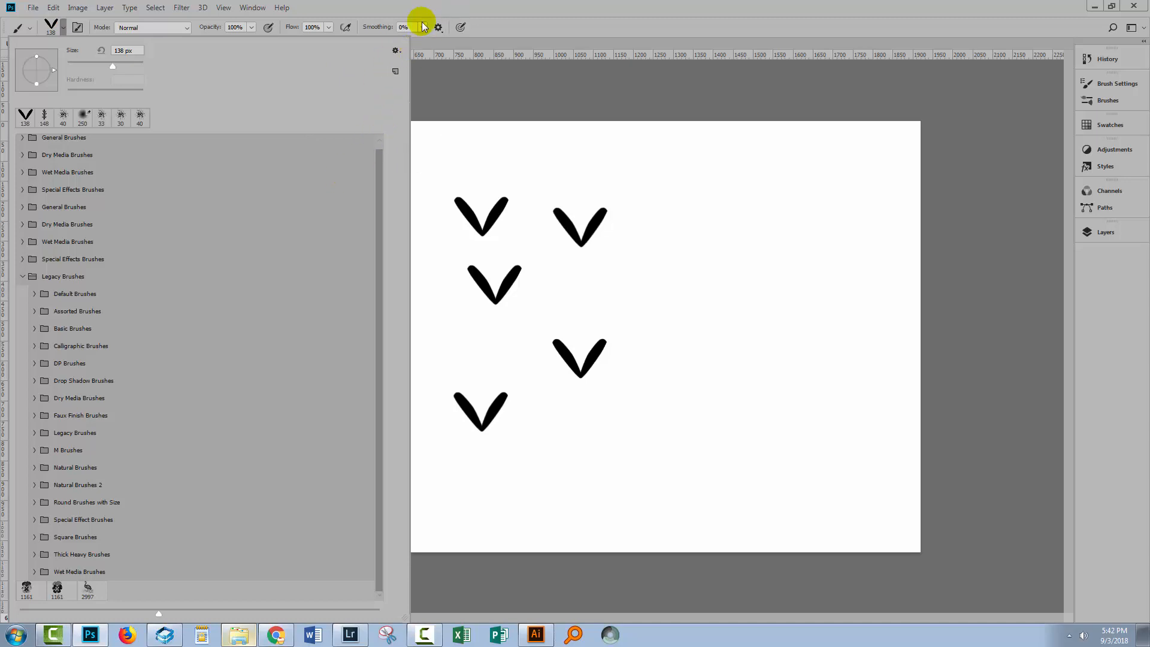
pyautogui.click(51, 7)
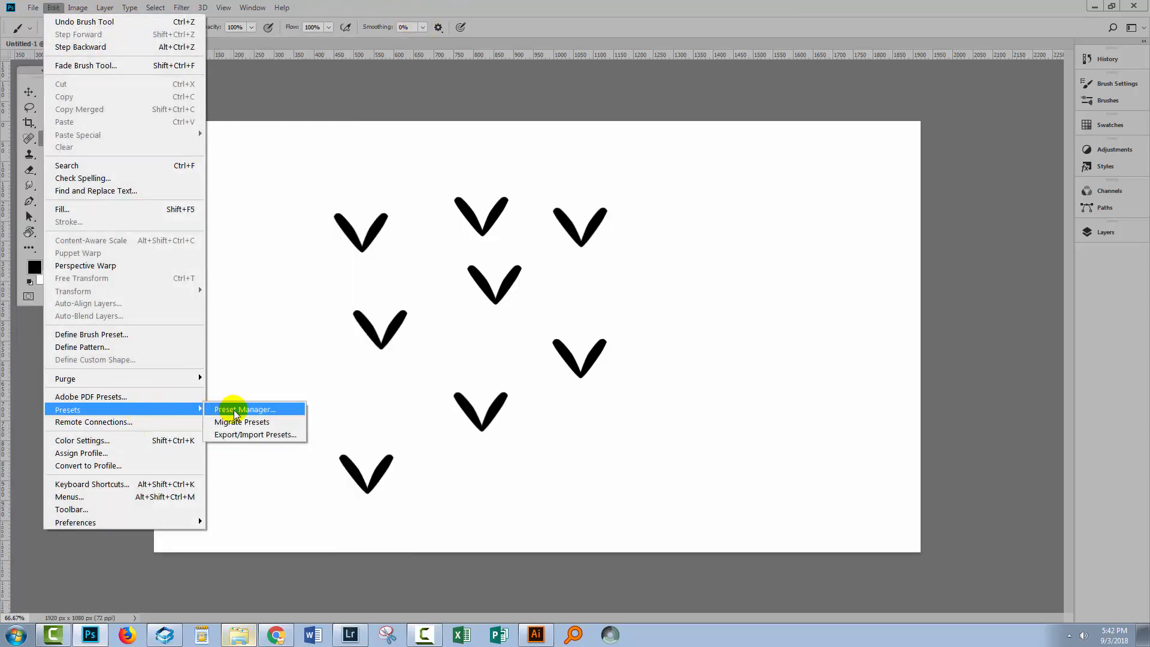
# - Load the 'Helens Sep2018' .abr file into Preset Manager as its own brush group
pyautogui.click(245, 410)
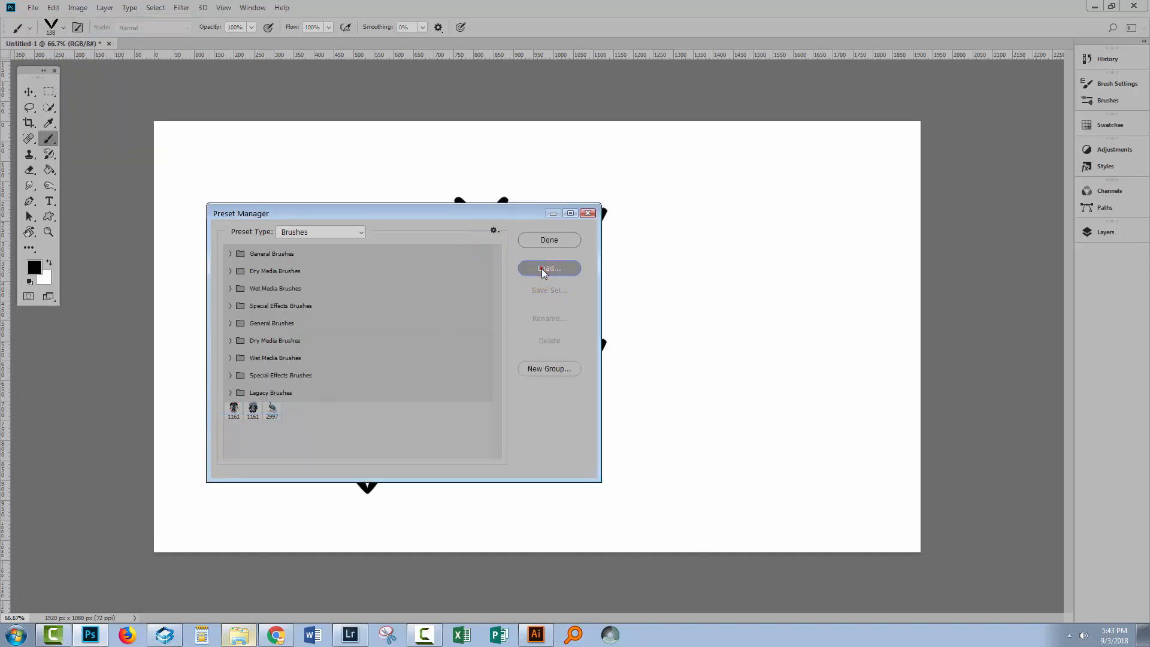
pyautogui.click(549, 268)
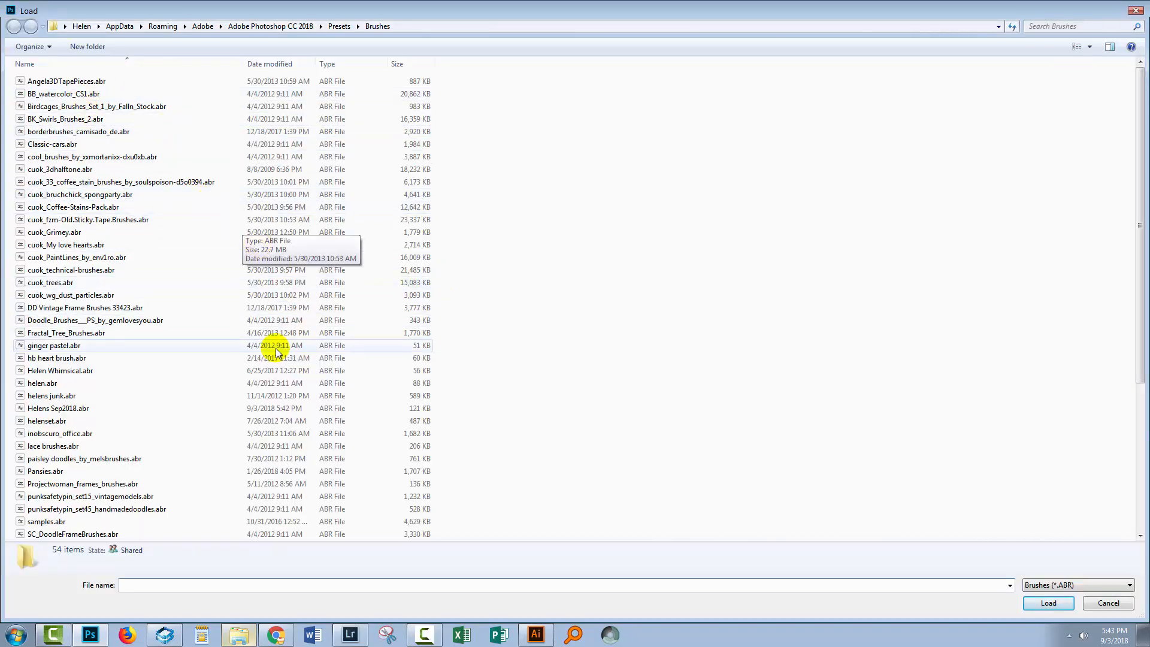
pyautogui.moveTo(521, 347)
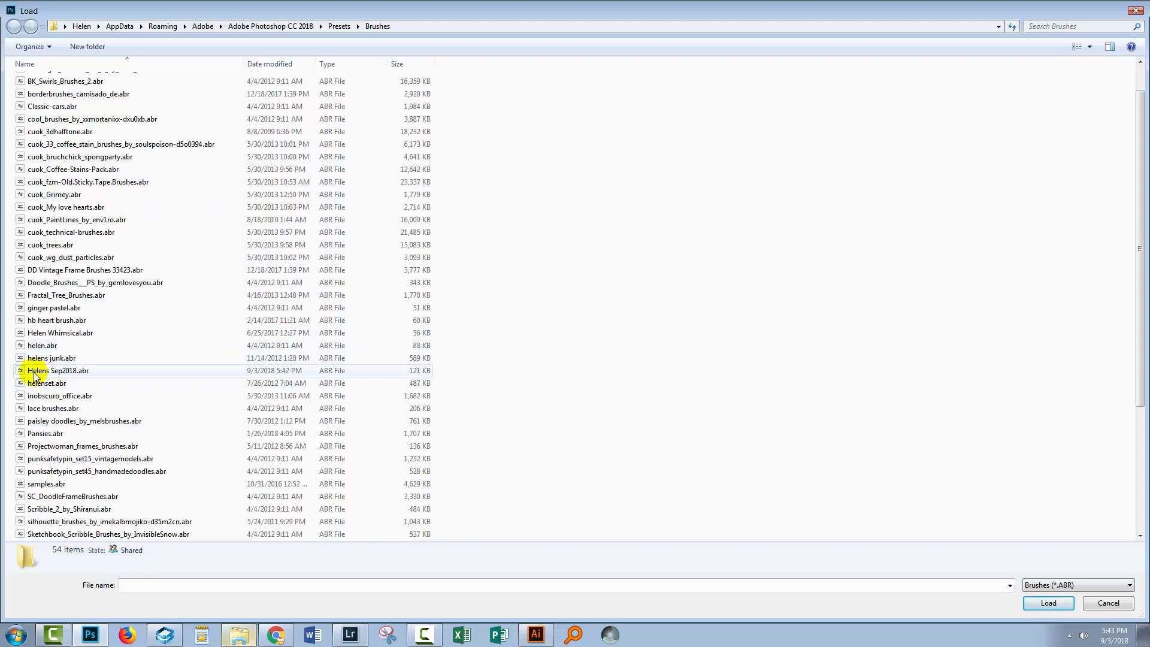
pyautogui.click(58, 370)
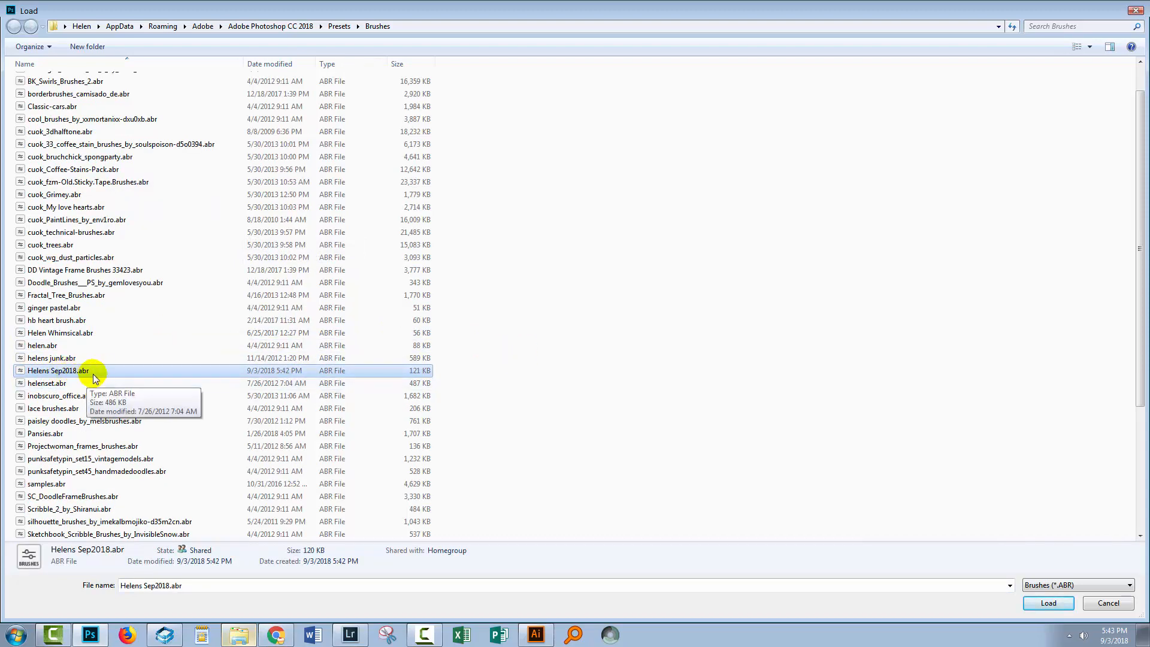
pyautogui.moveTo(1014, 580)
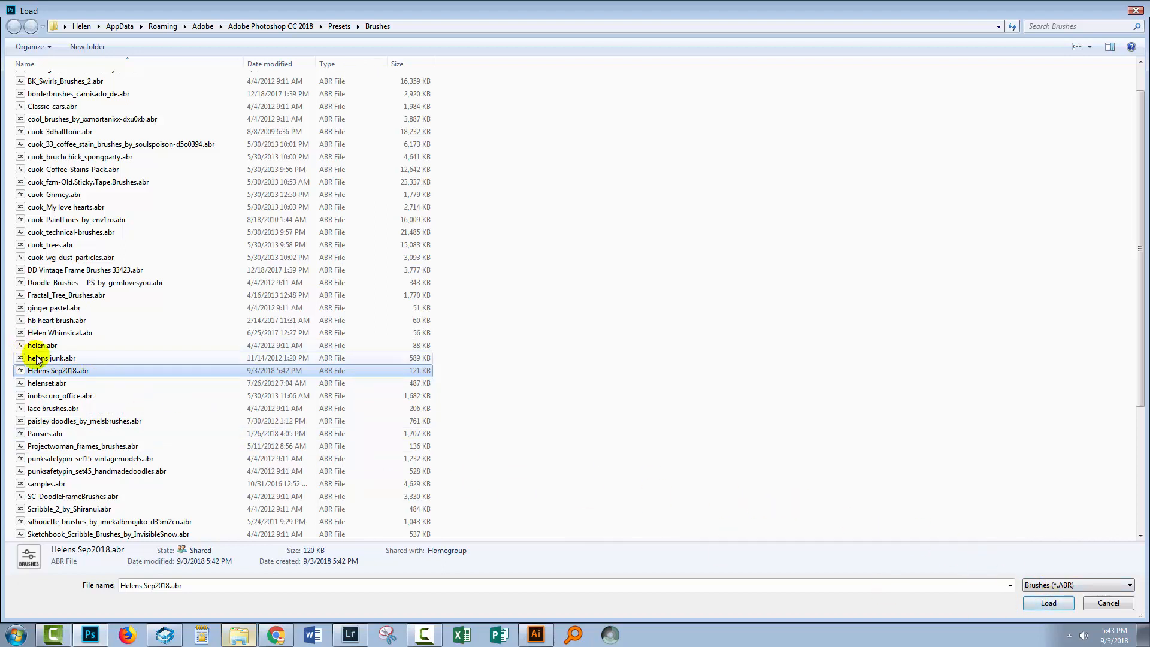
pyautogui.moveTo(122, 370)
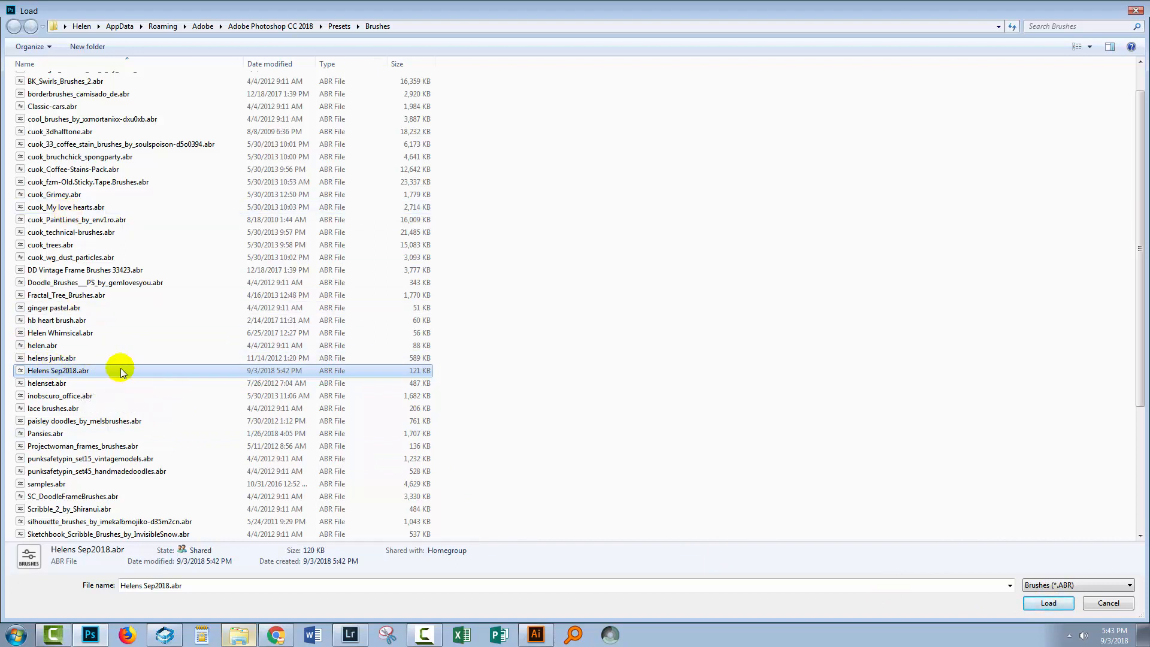
pyautogui.moveTo(121, 372)
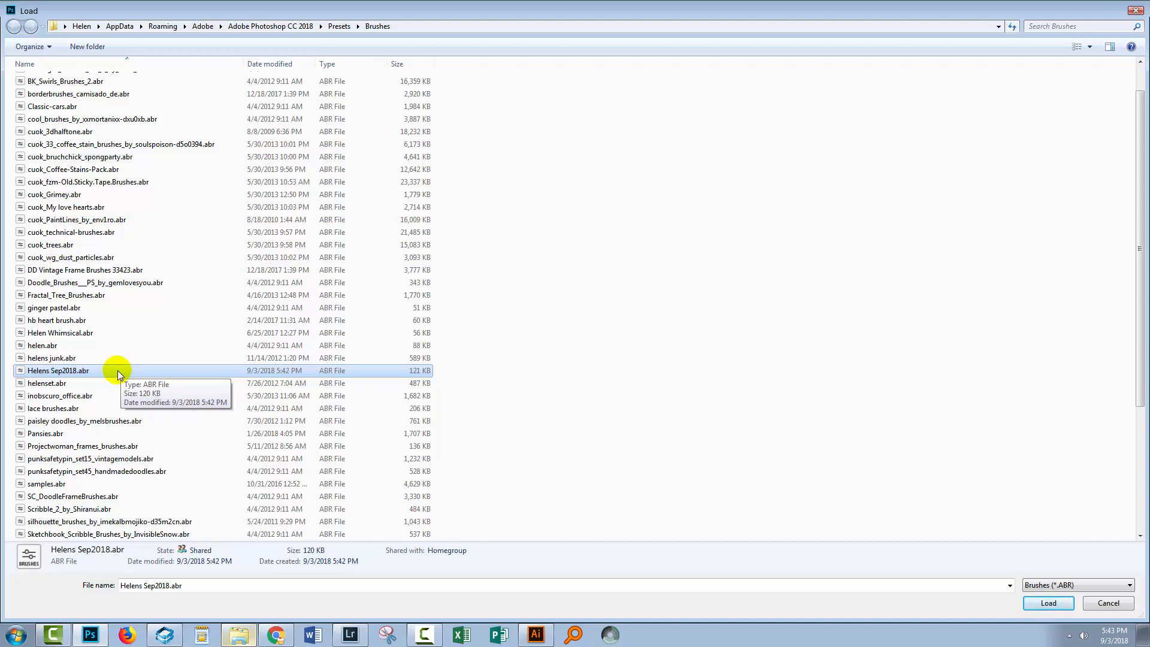
pyautogui.moveTo(120, 26)
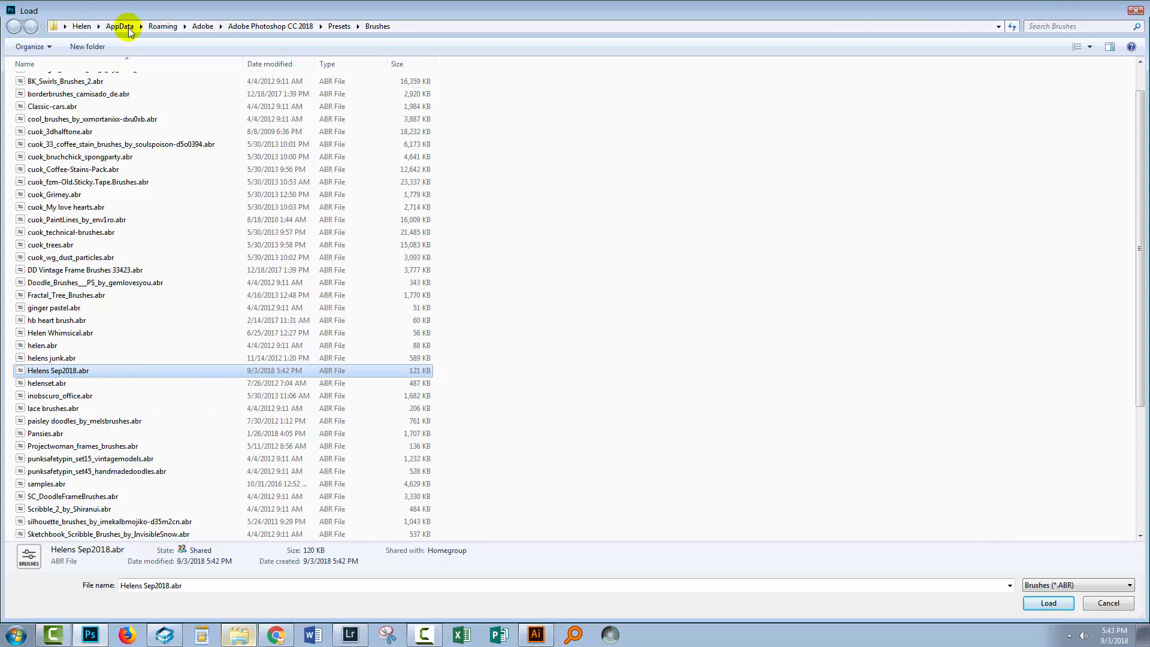
pyautogui.moveTo(247, 57)
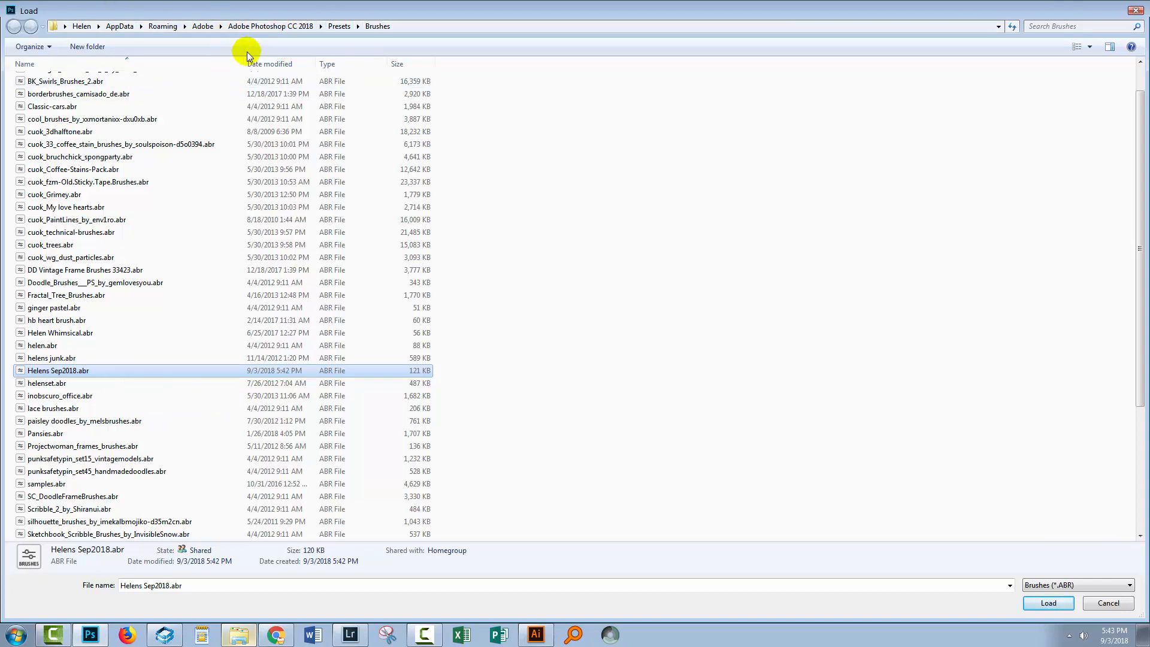
pyautogui.moveTo(135, 370)
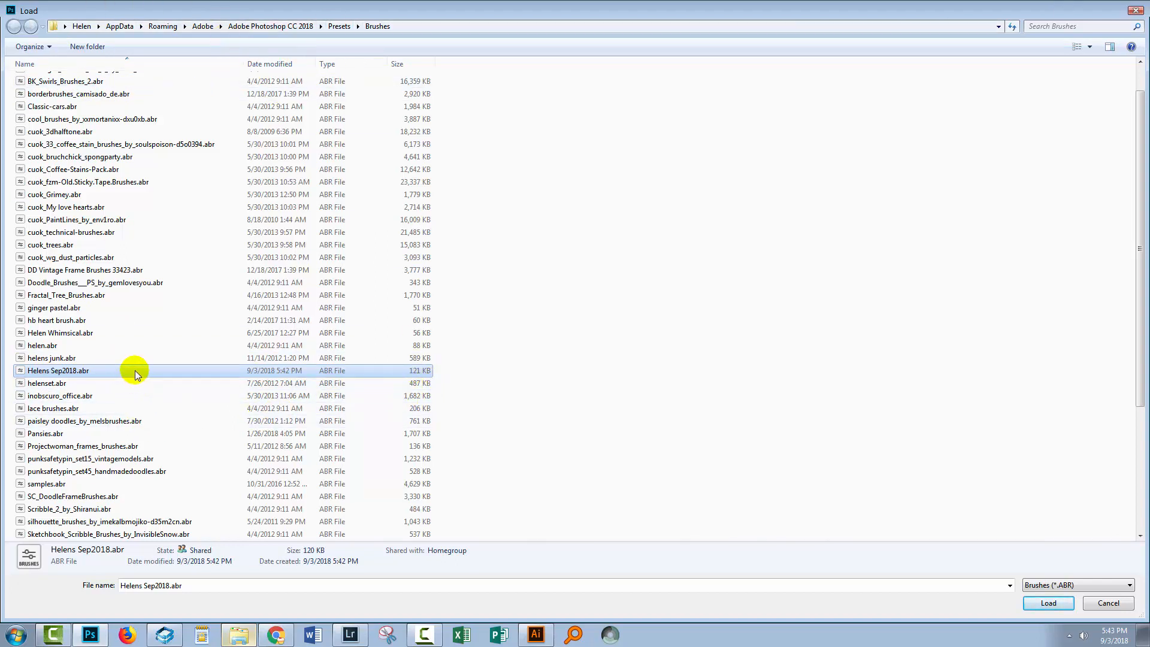
pyautogui.moveTo(135, 373)
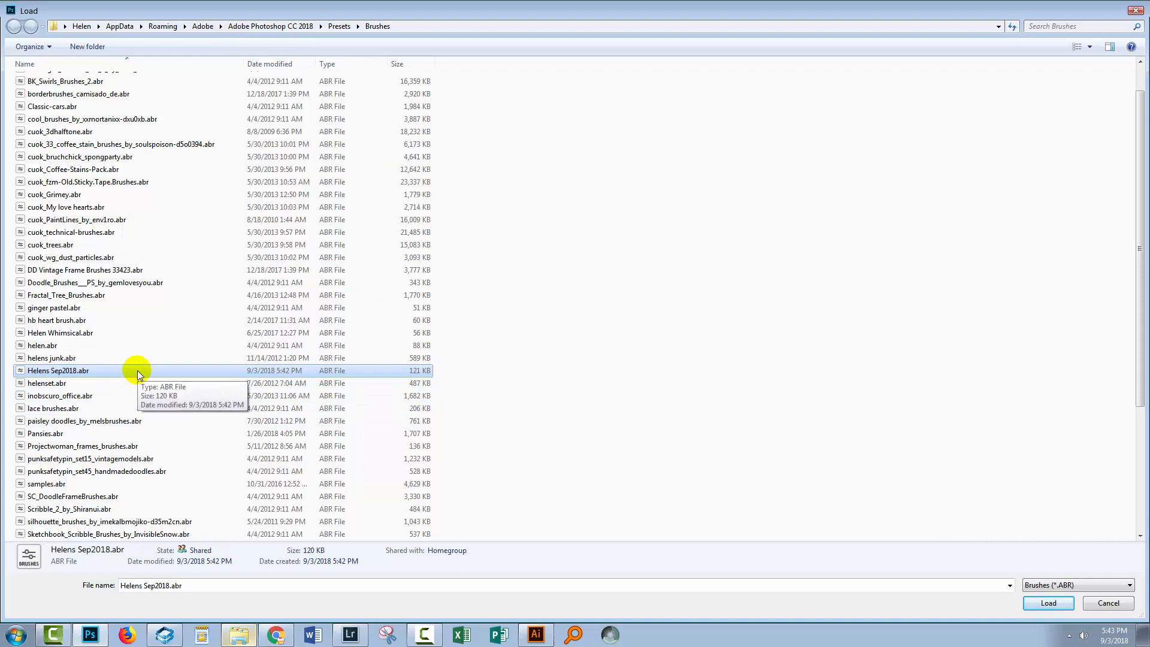
pyautogui.click(1047, 602)
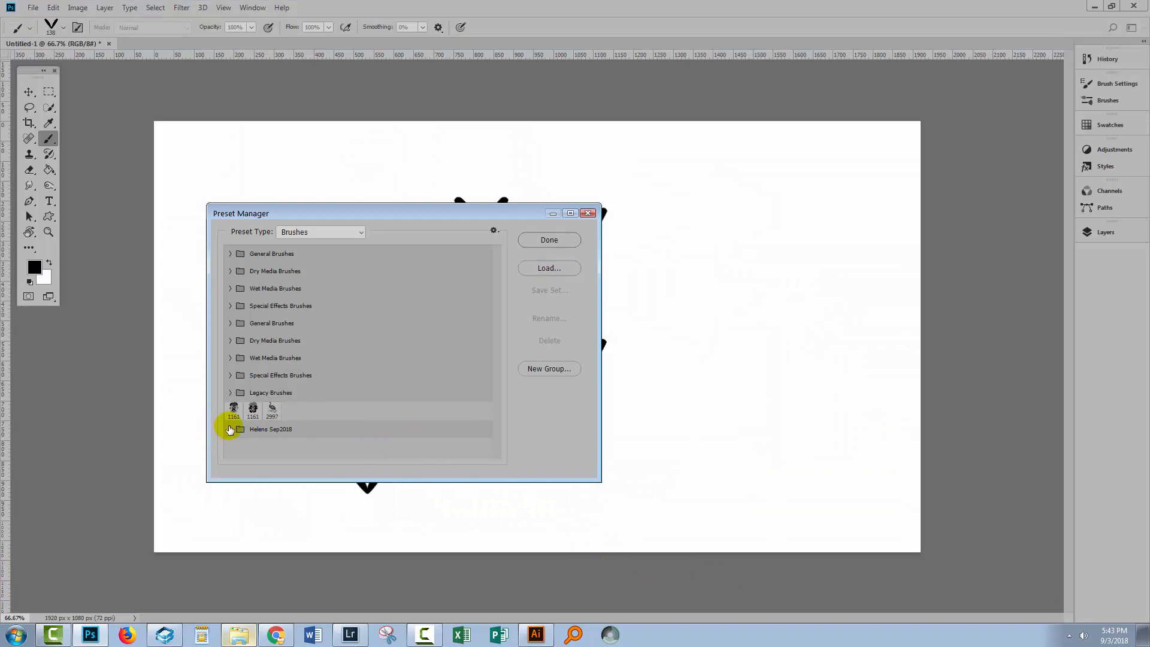
# - Expand the 'Helens Sep2018' group and select all of its brush tips
pyautogui.click(230, 429)
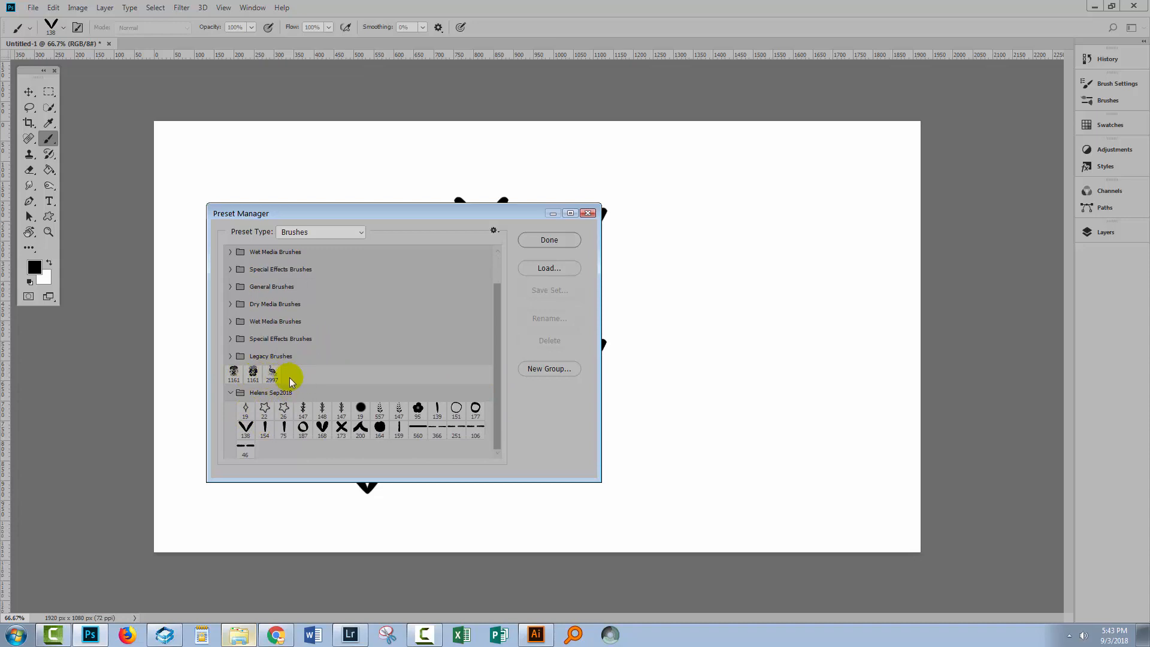
pyautogui.click(245, 447)
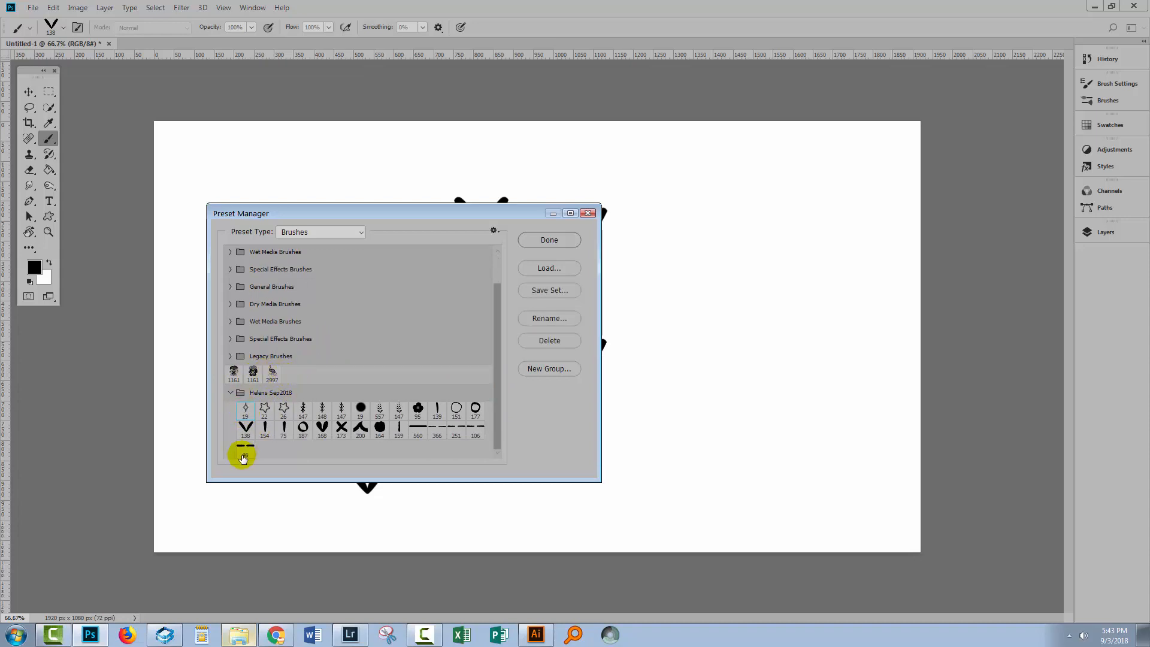
pyautogui.click(264, 408)
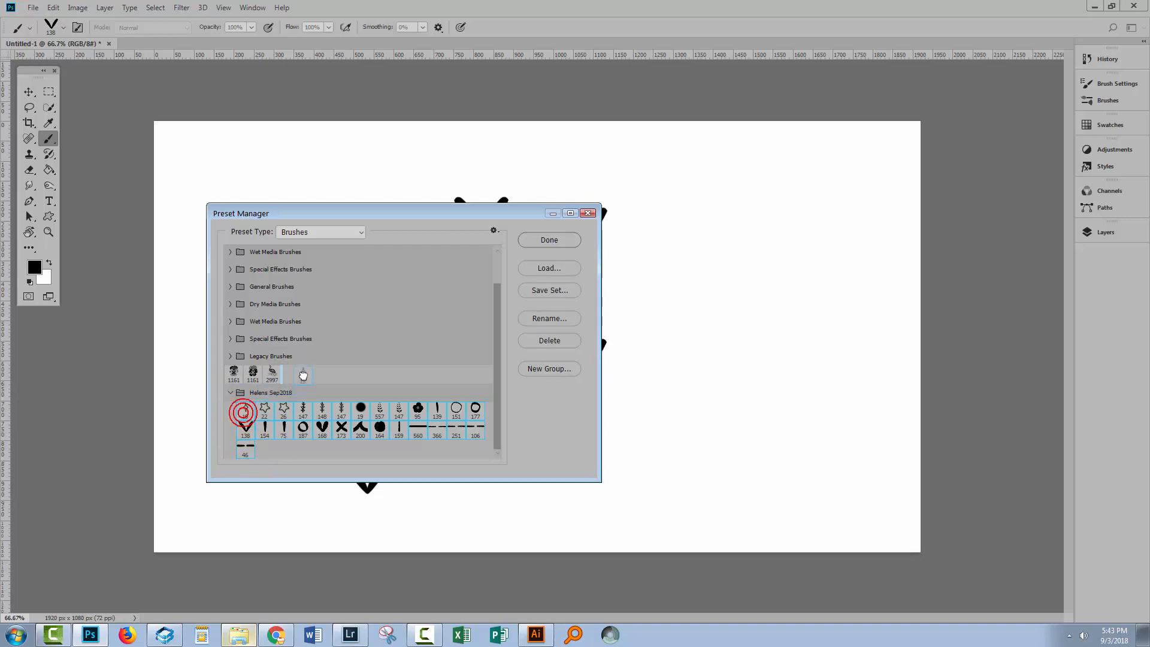
pyautogui.scroll(-3)
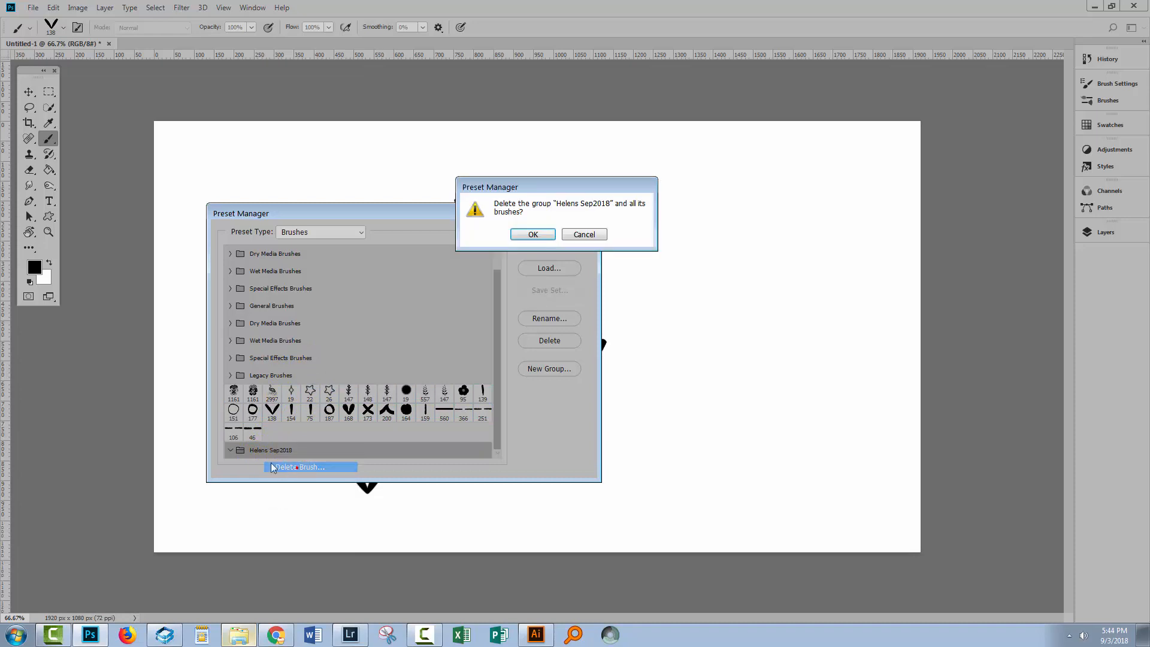
# - Confirm deleting the emptied 'Helens Sep2018' group and close the Preset Manager
pyautogui.click(532, 233)
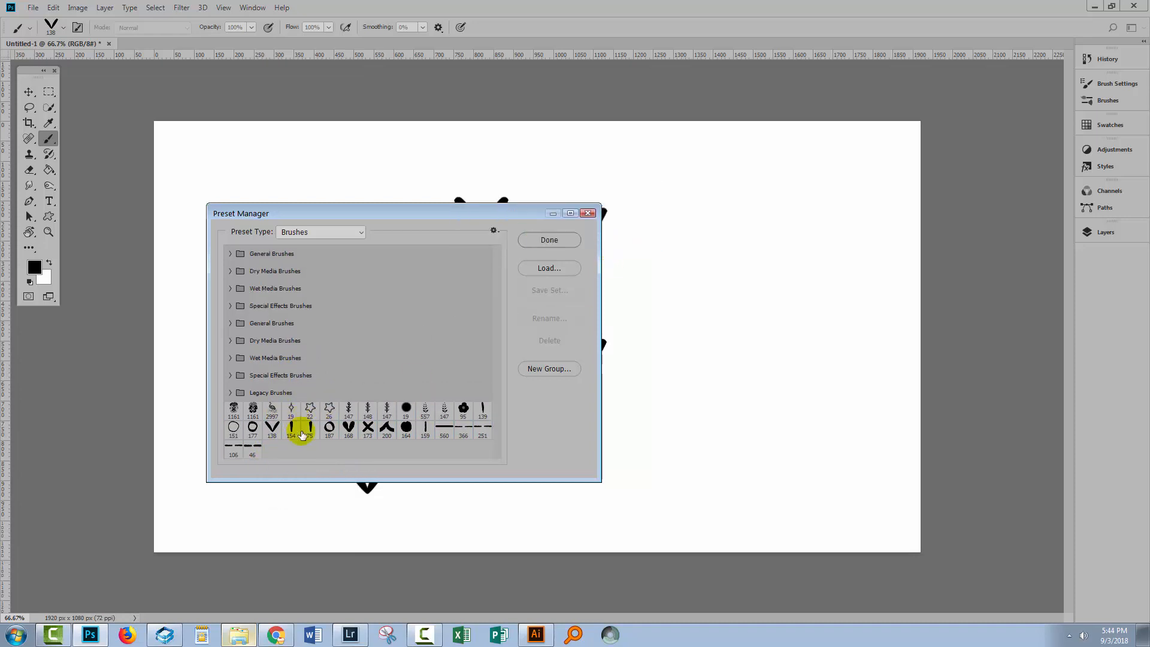
pyautogui.moveTo(566, 285)
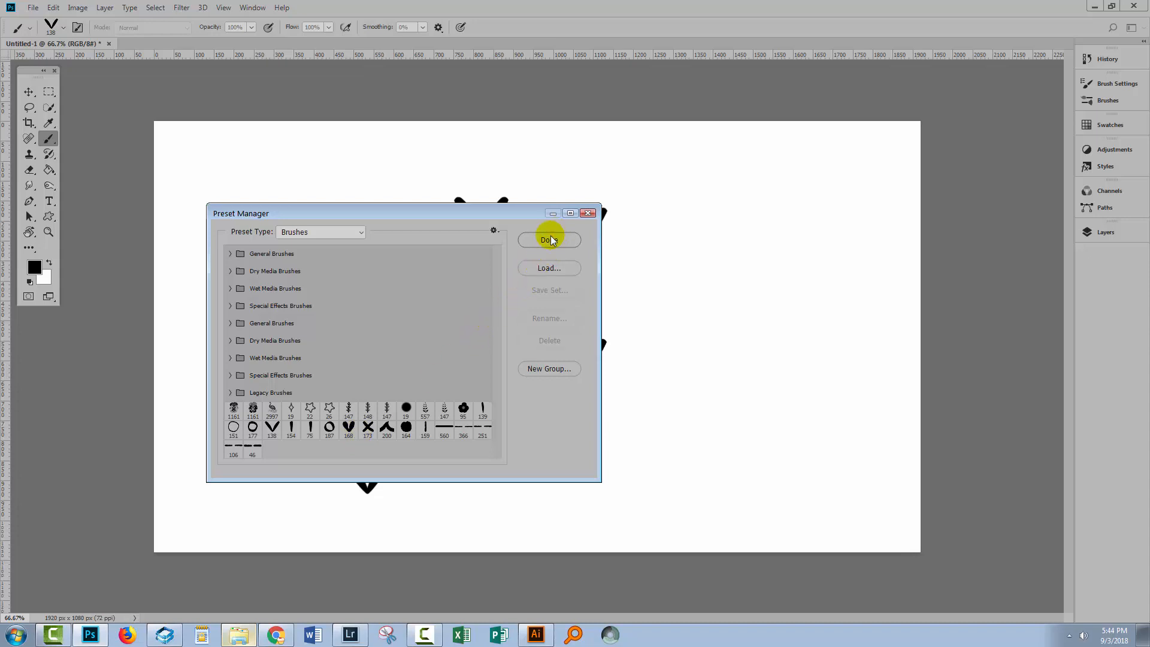
pyautogui.click(549, 239)
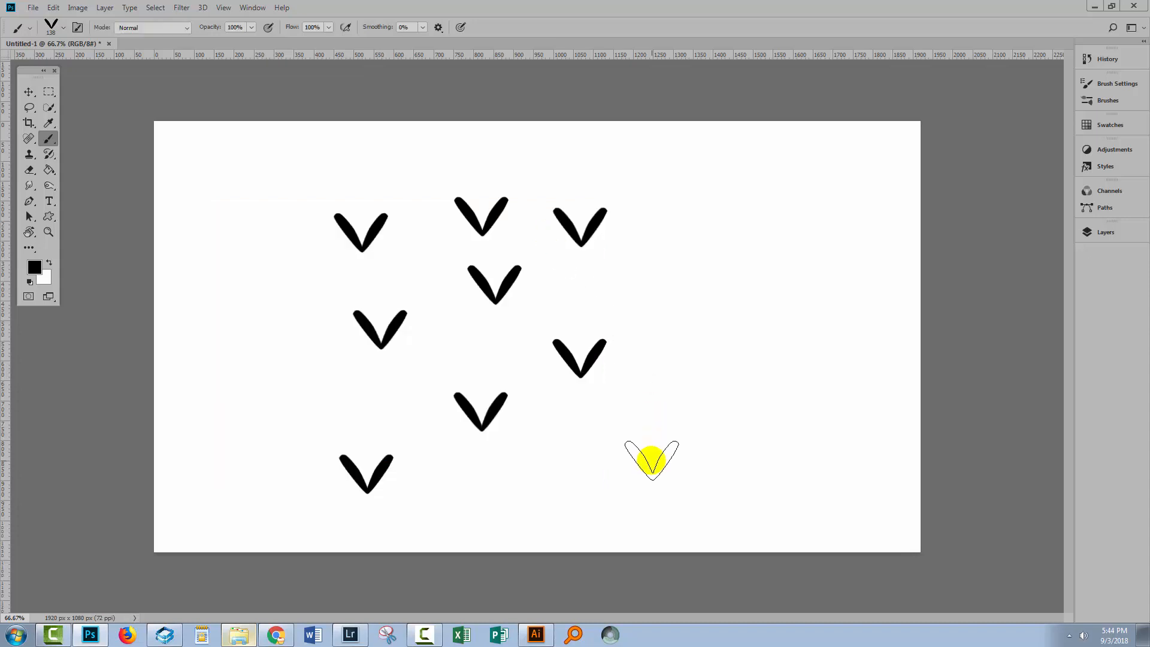